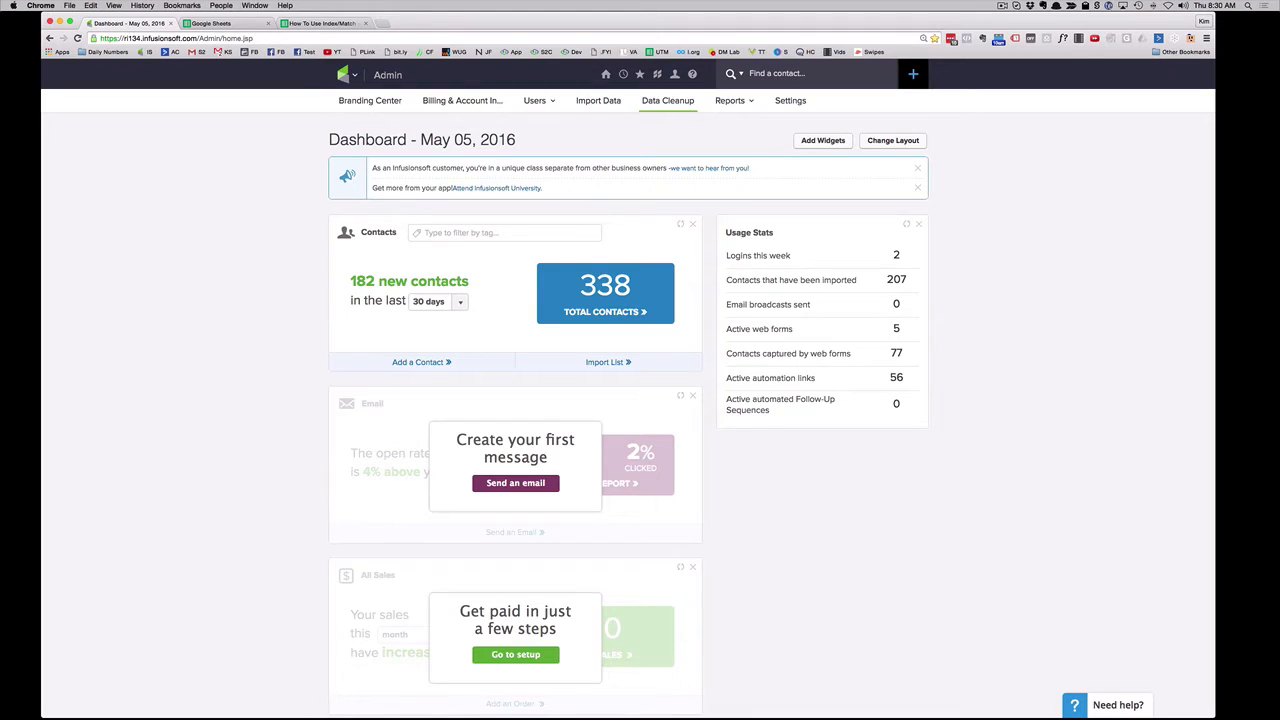
mouse_move(196, 252)
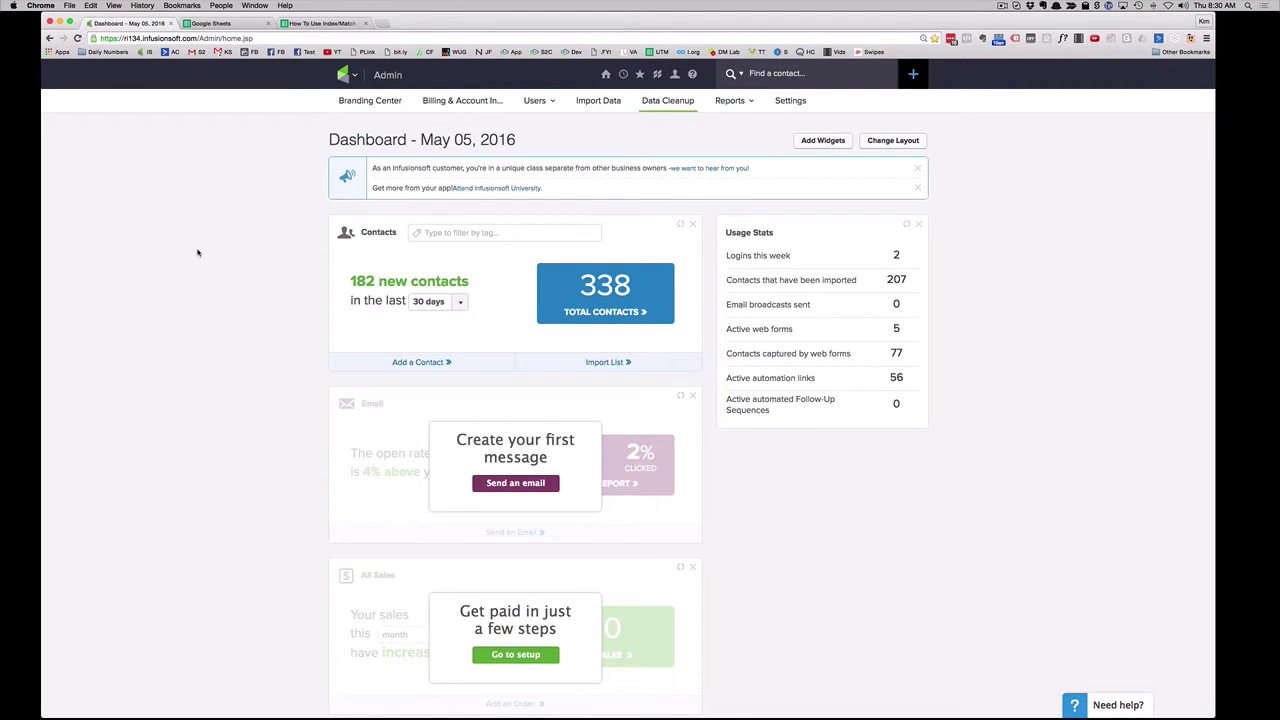
mouse_move(370, 100)
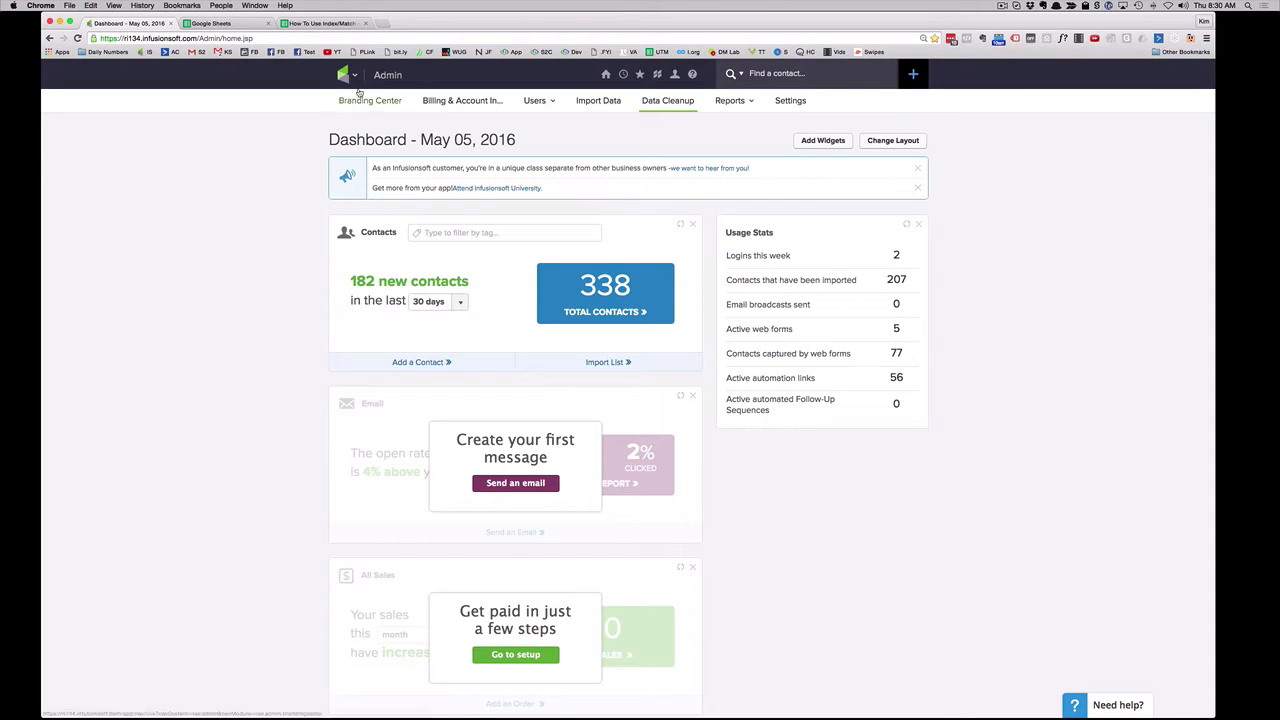
Step: Navigate from the main menu to Admin > Data Cleanup in Infusionsoft
click(344, 74)
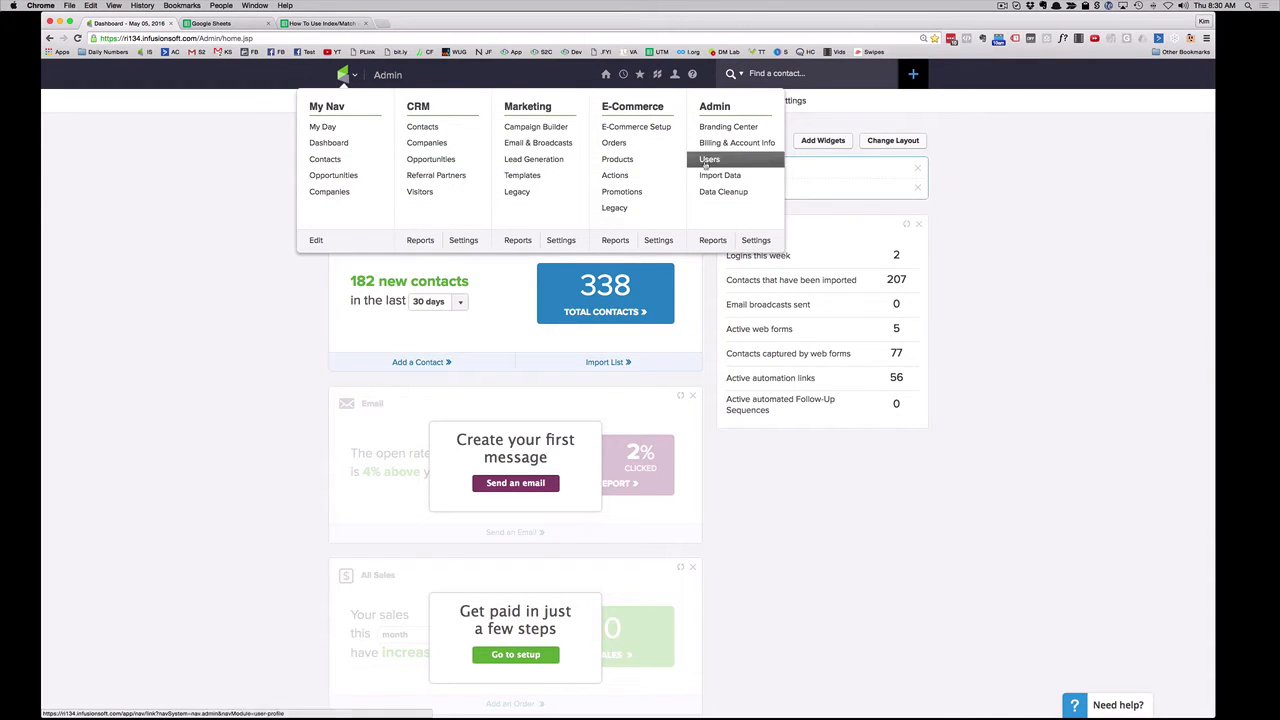
mouse_move(724, 192)
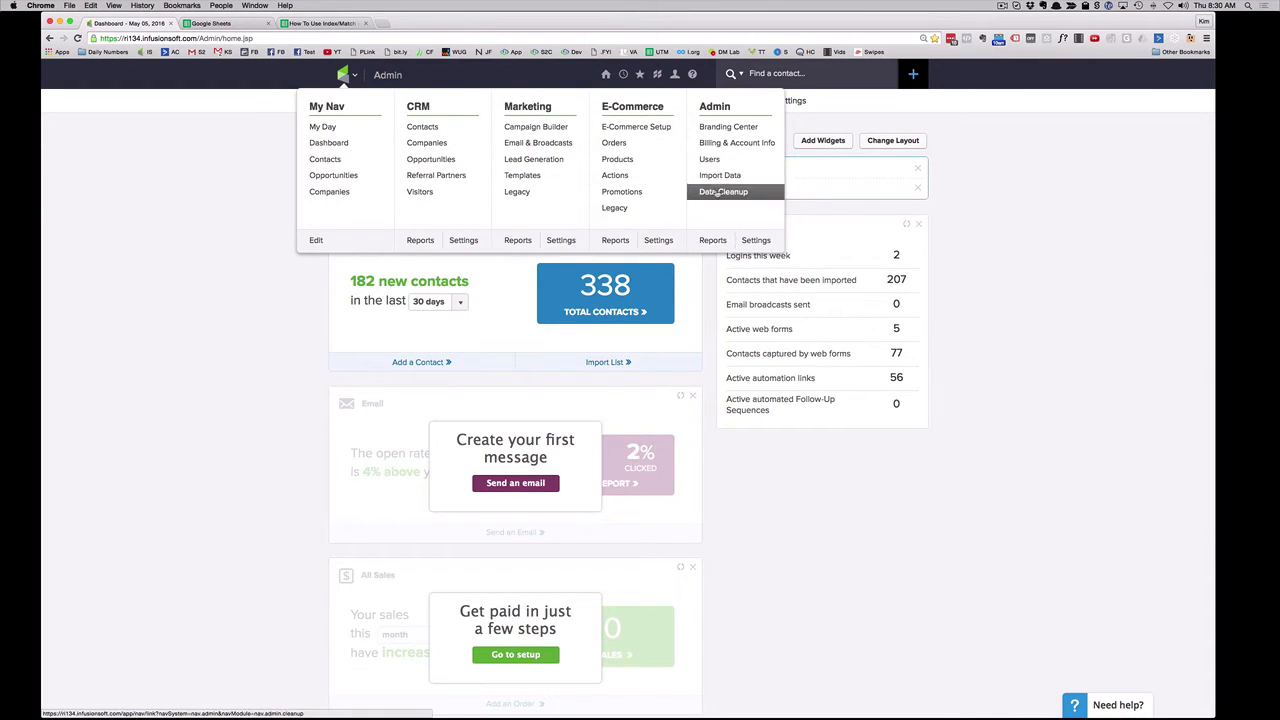
click(724, 192)
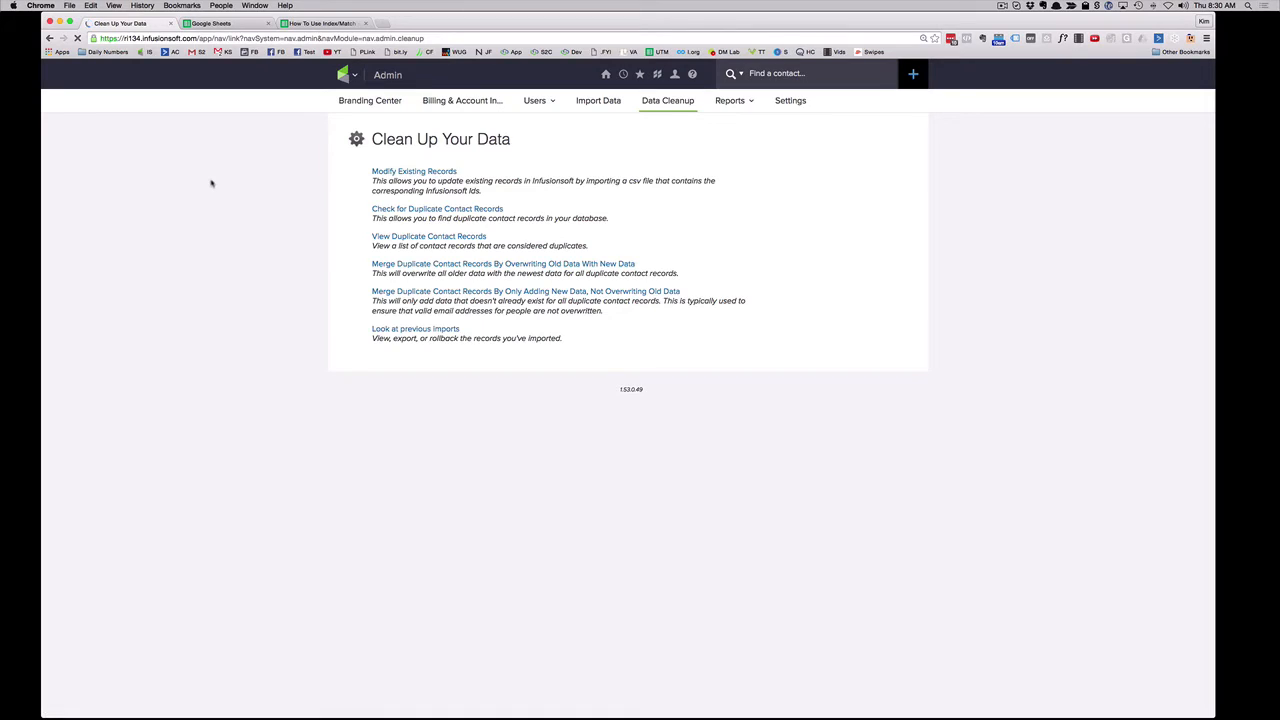
Step: Choose Modify Existing Records from the Clean Up Your Data page
click(414, 170)
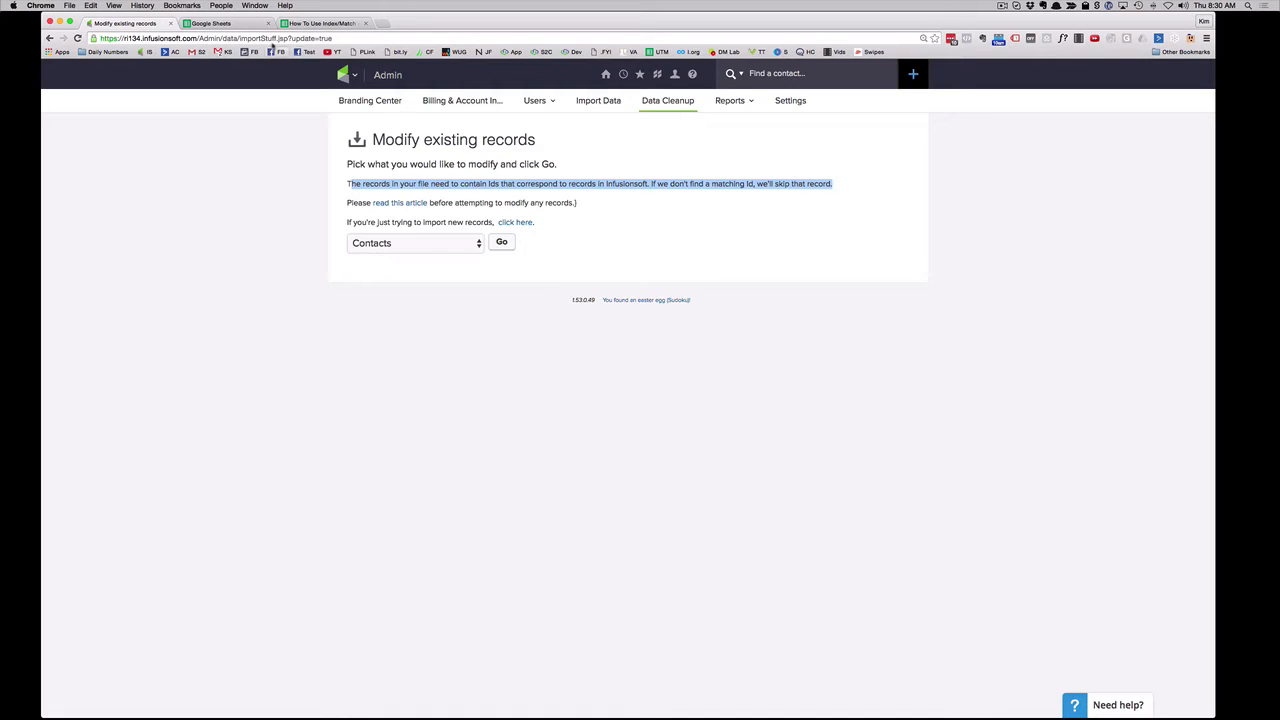
Step: Bring up the How To Use Index/Match spreadsheet, glancing back at the Infusionsoft page once
click(210, 24)
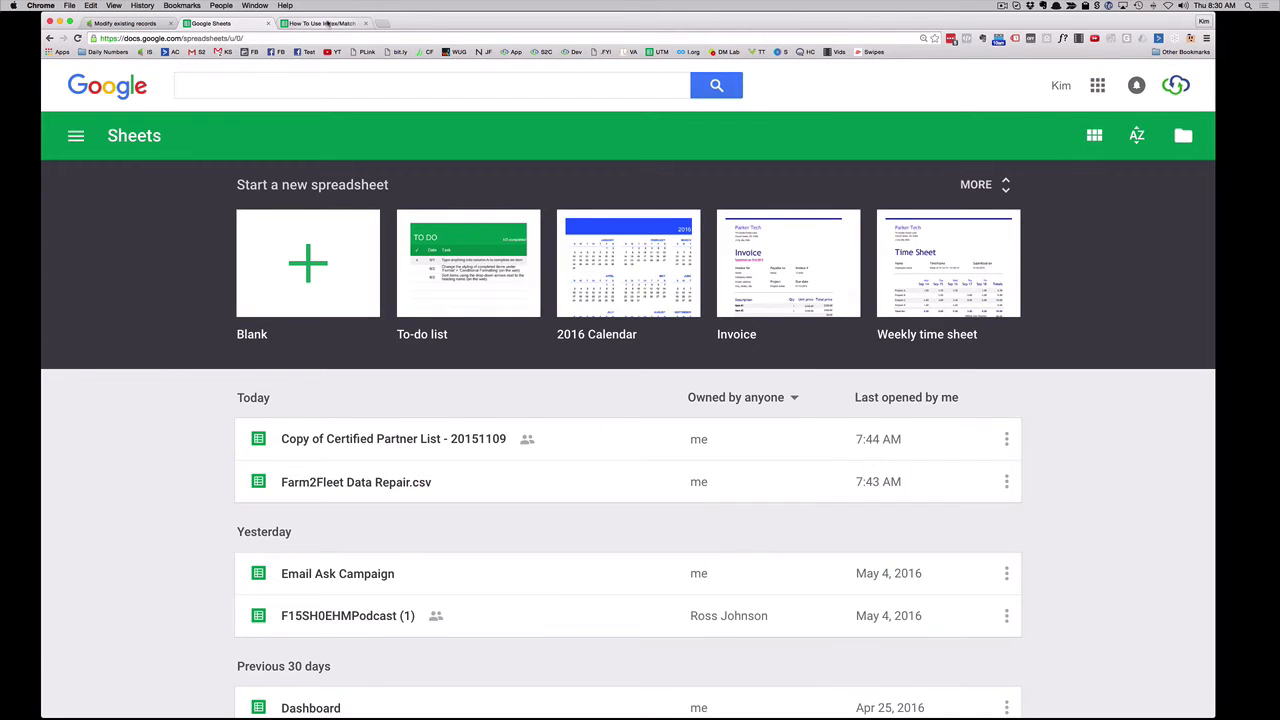
click(320, 24)
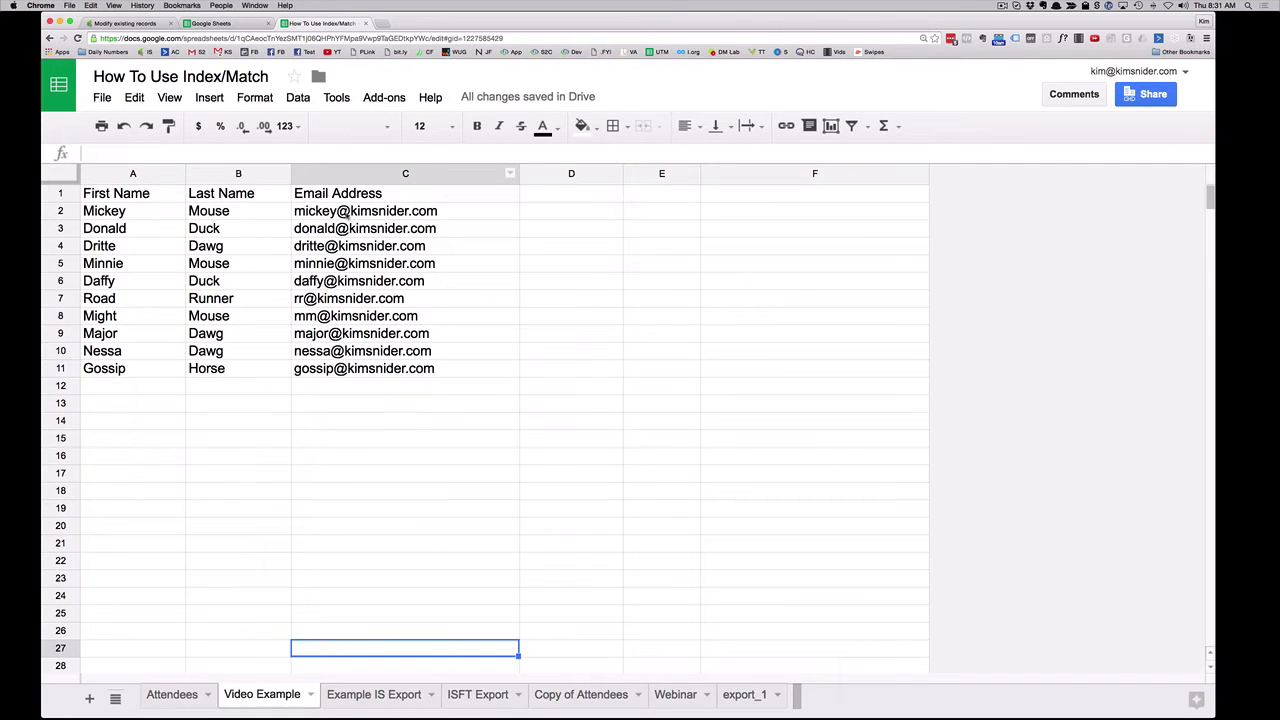
mouse_move(506, 490)
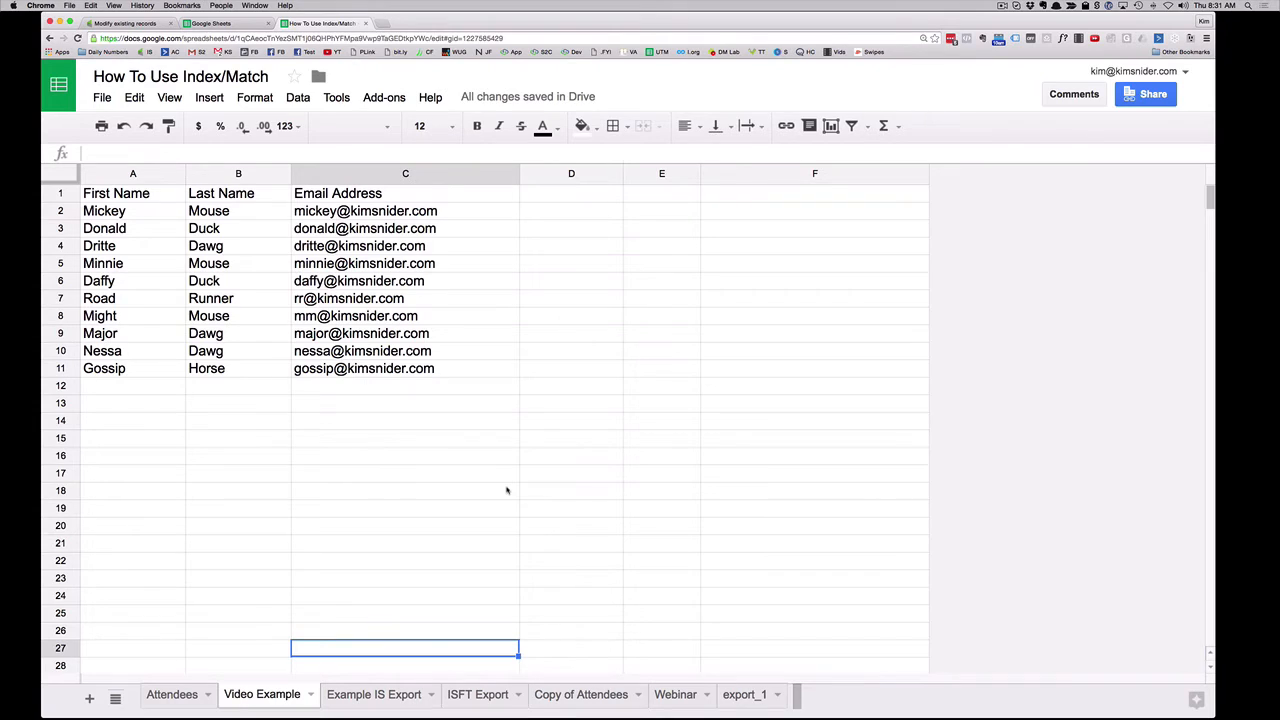
mouse_move(162, 396)
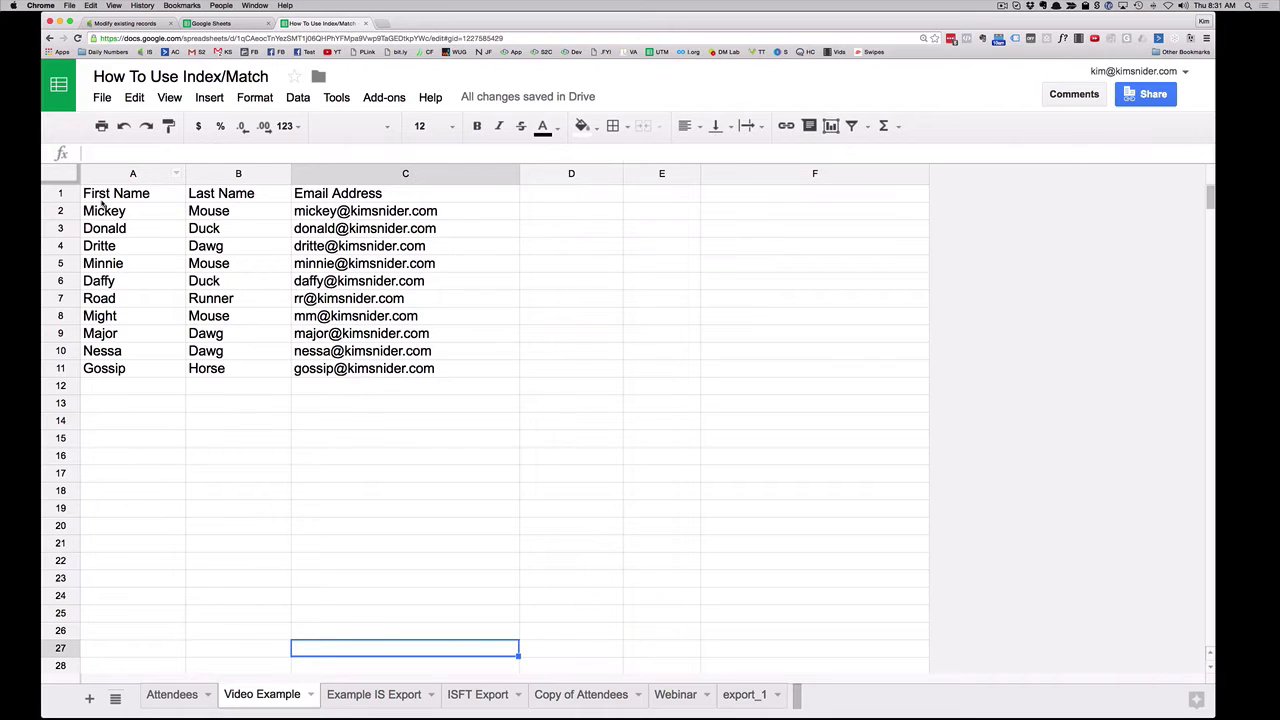
mouse_move(132, 400)
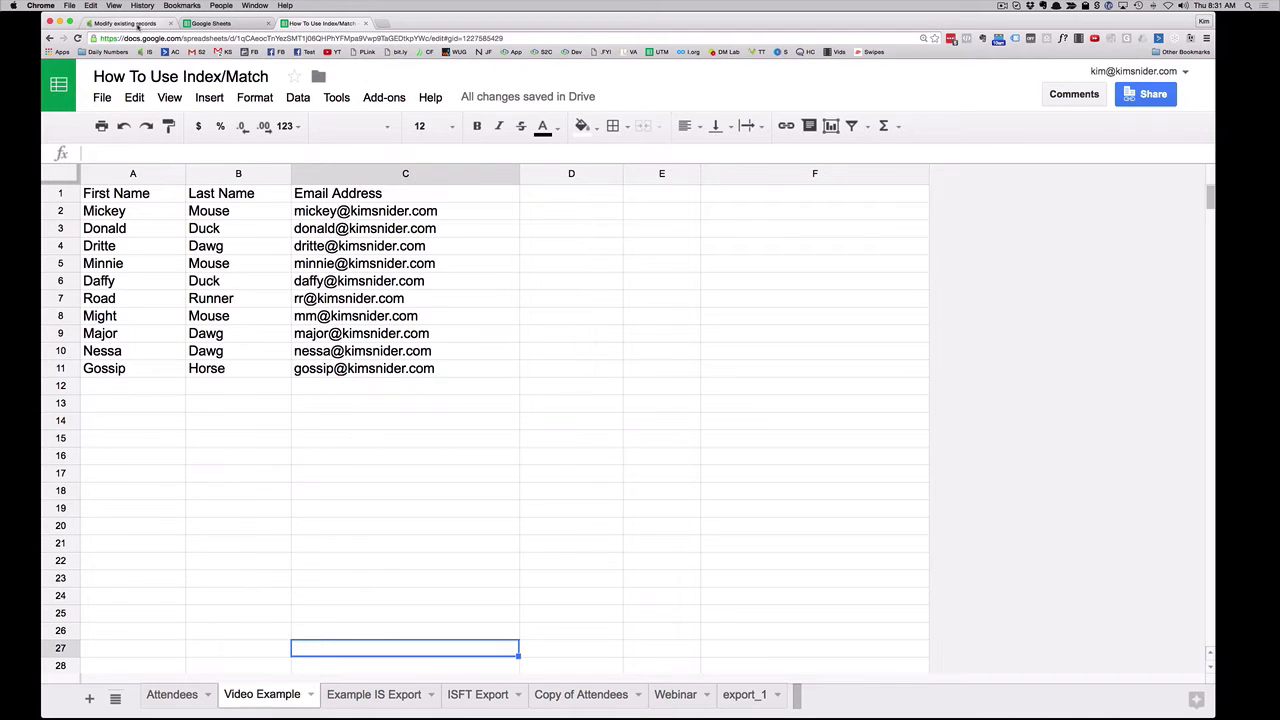
click(124, 24)
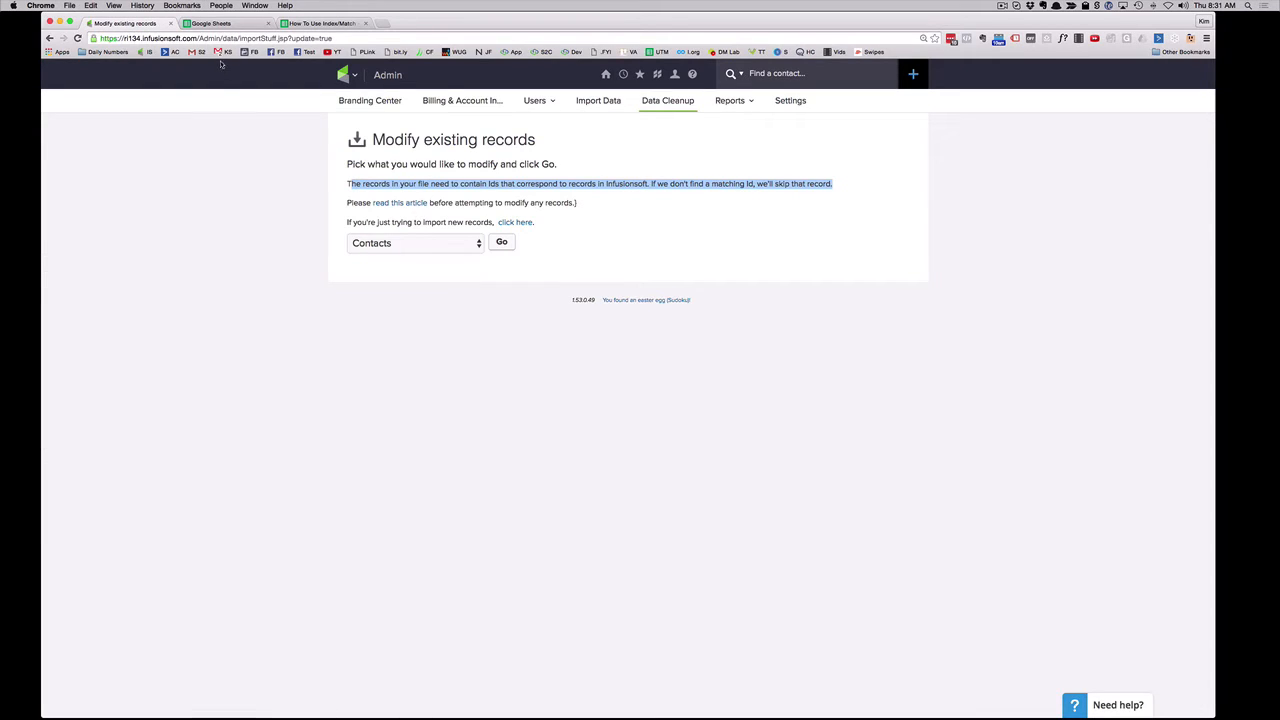
click(320, 24)
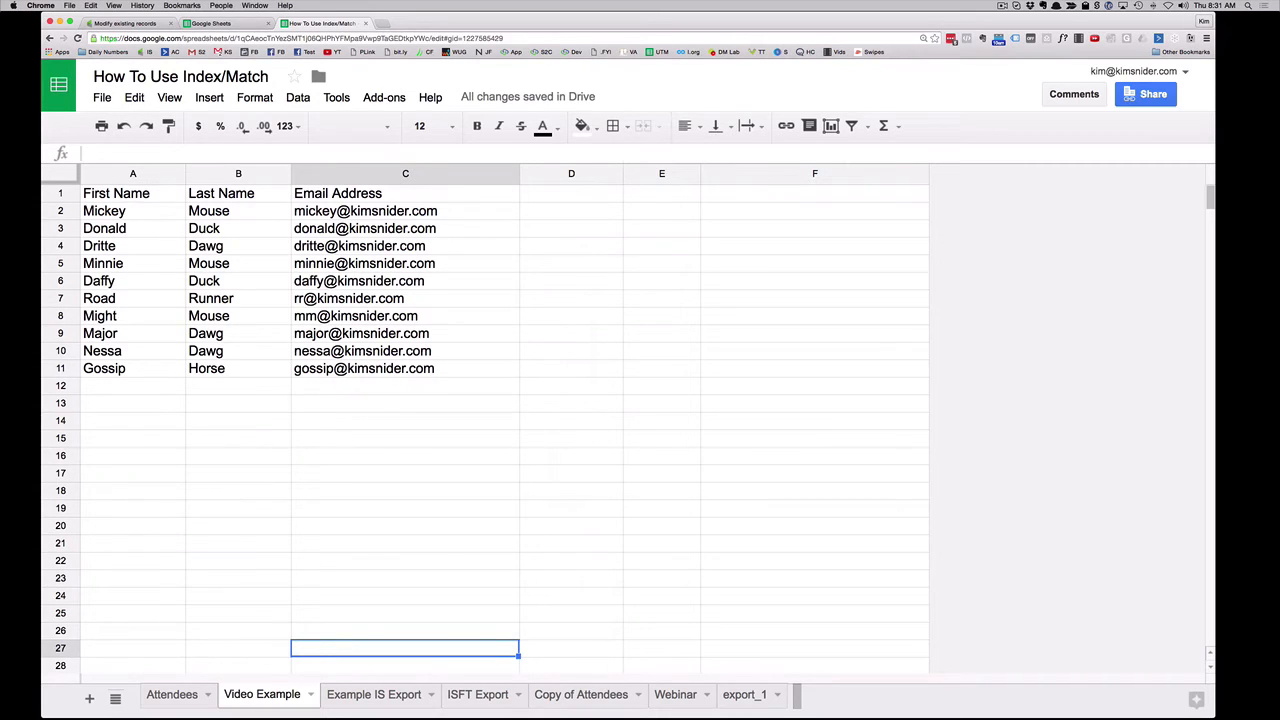
mouse_move(284, 442)
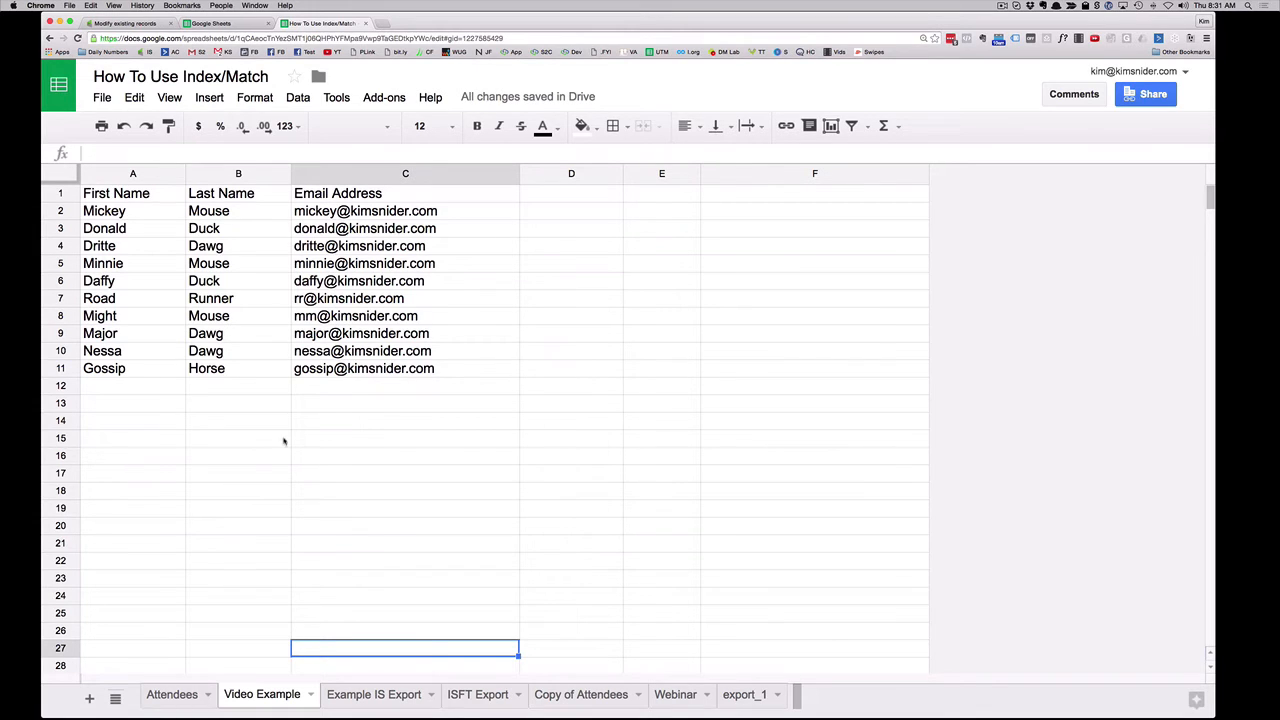
Step: Copy the Id and Email range A1:B16 from the Example IS Export sheet and return to Video Example
click(372, 694)
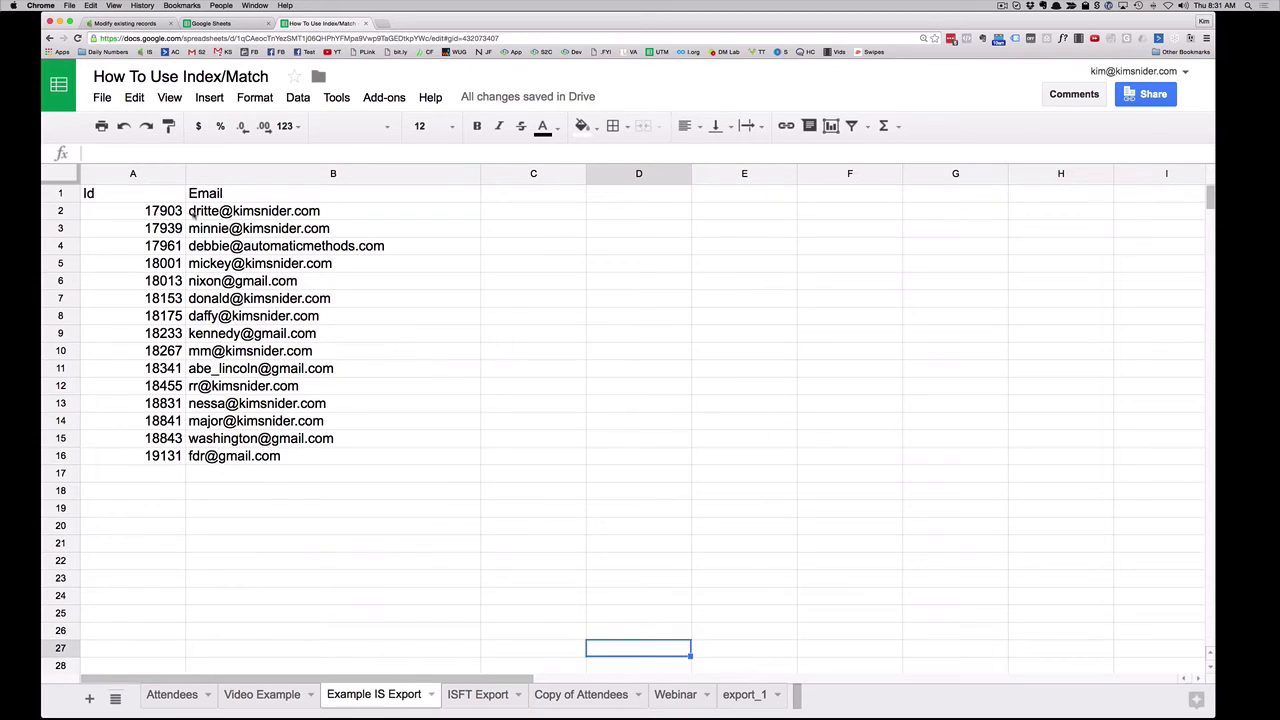
mouse_move(198, 482)
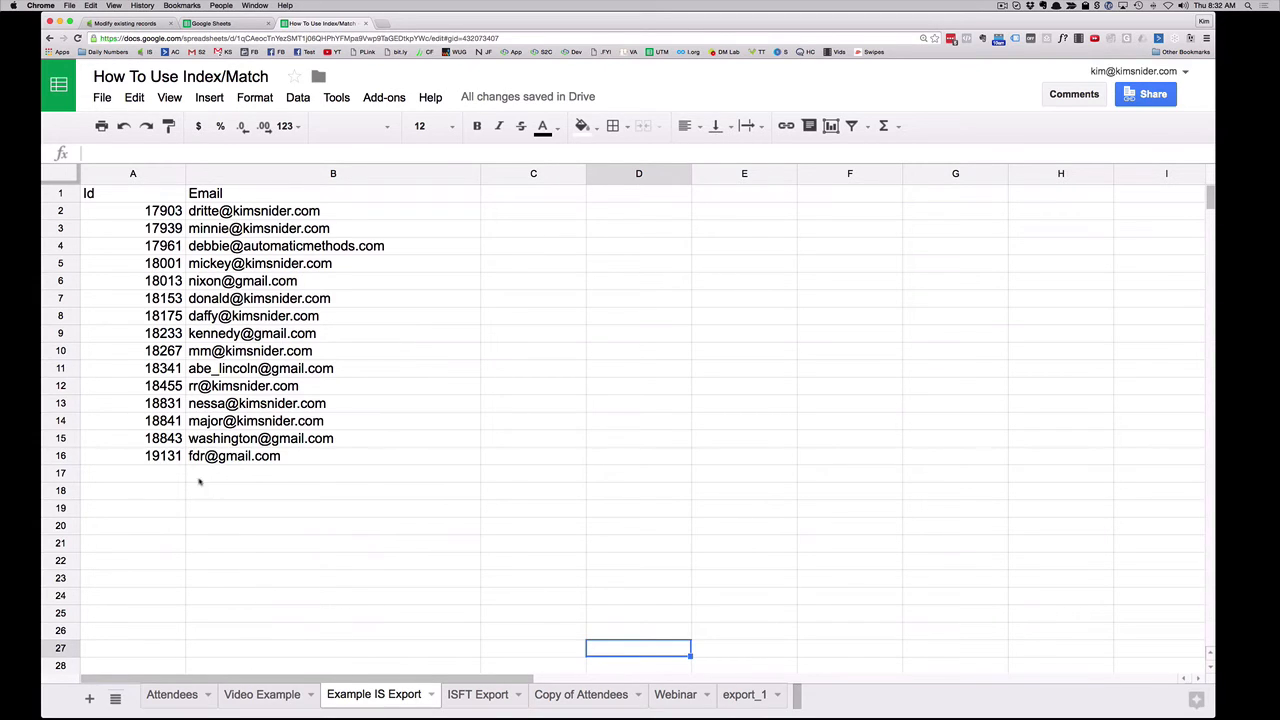
mouse_move(192, 504)
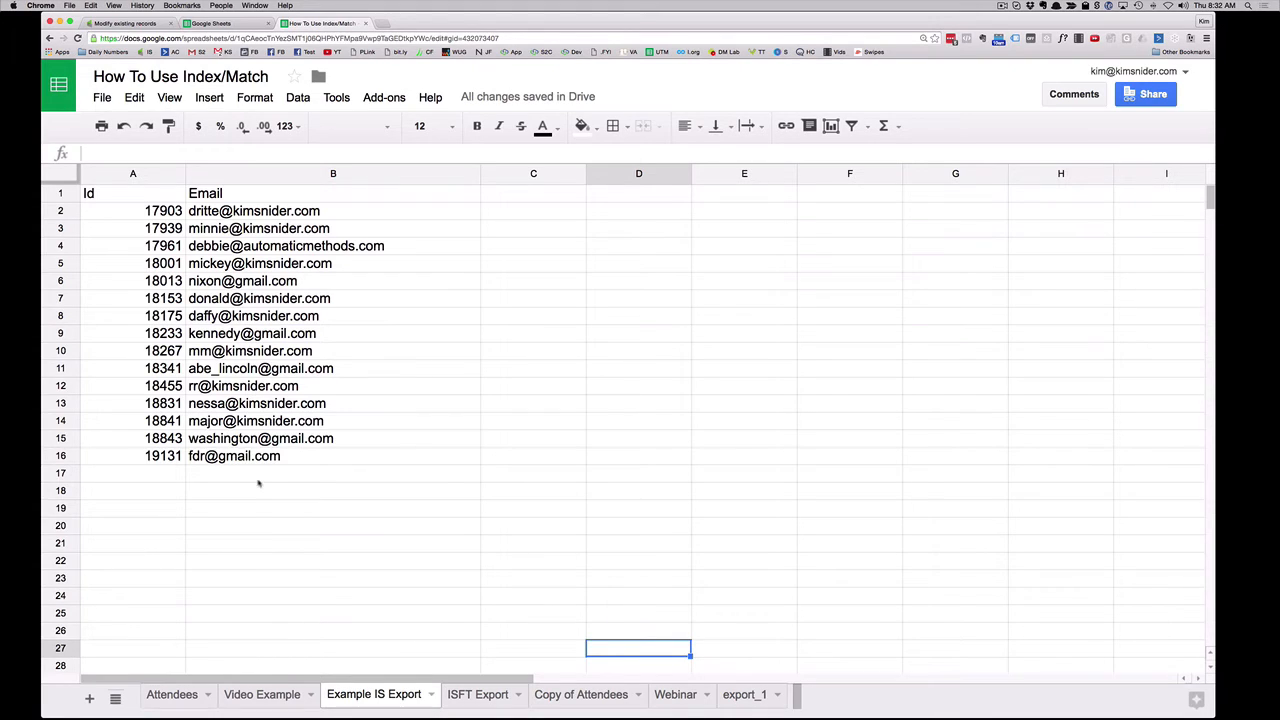
mouse_move(222, 486)
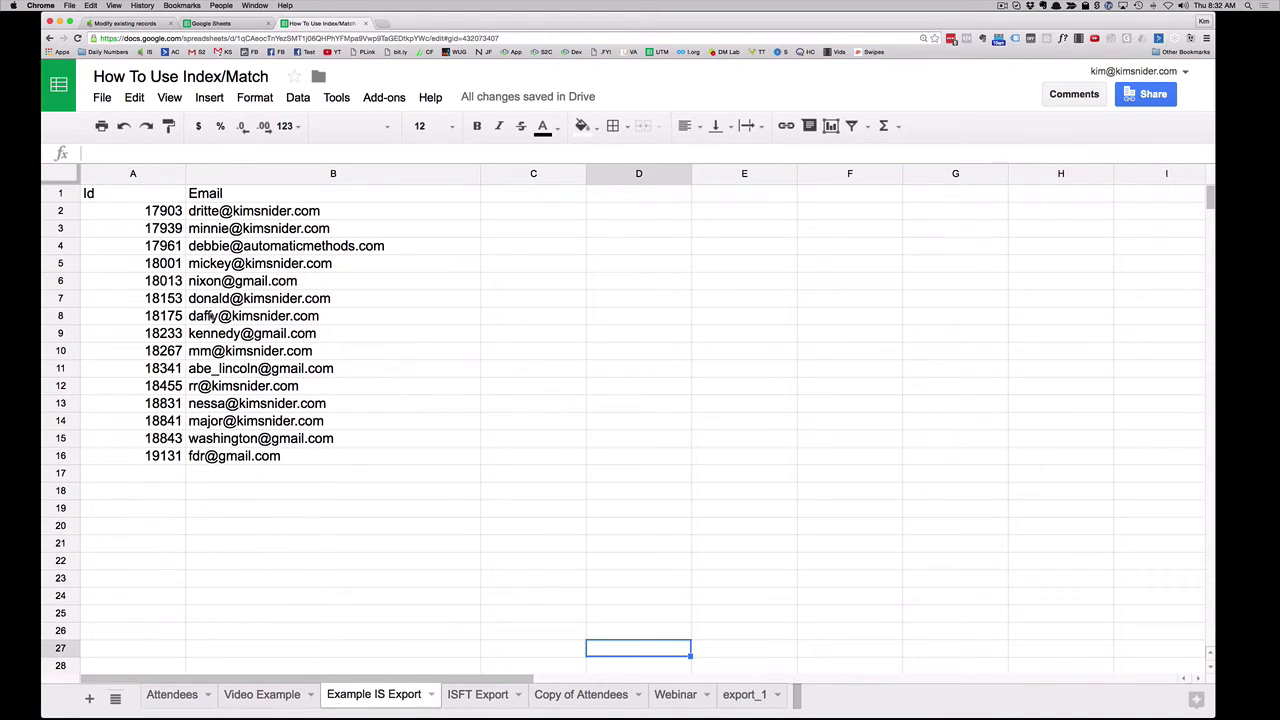
mouse_move(300, 506)
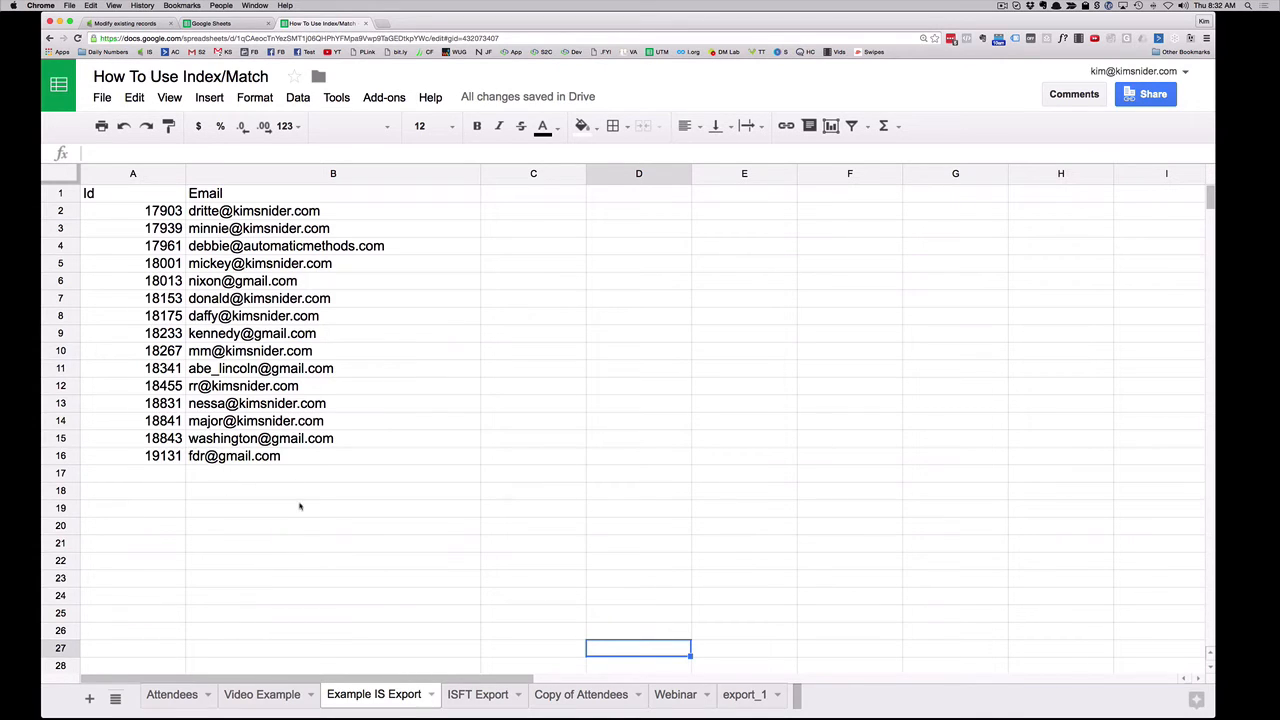
mouse_move(316, 576)
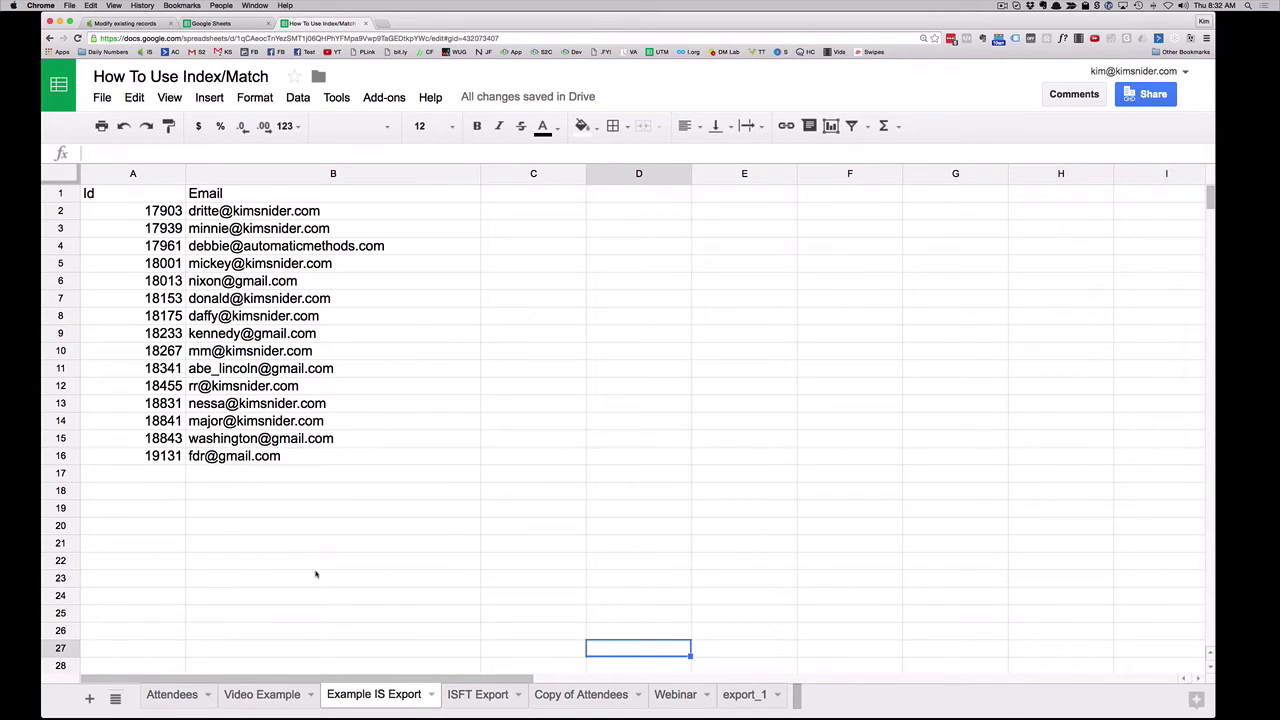
mouse_move(324, 584)
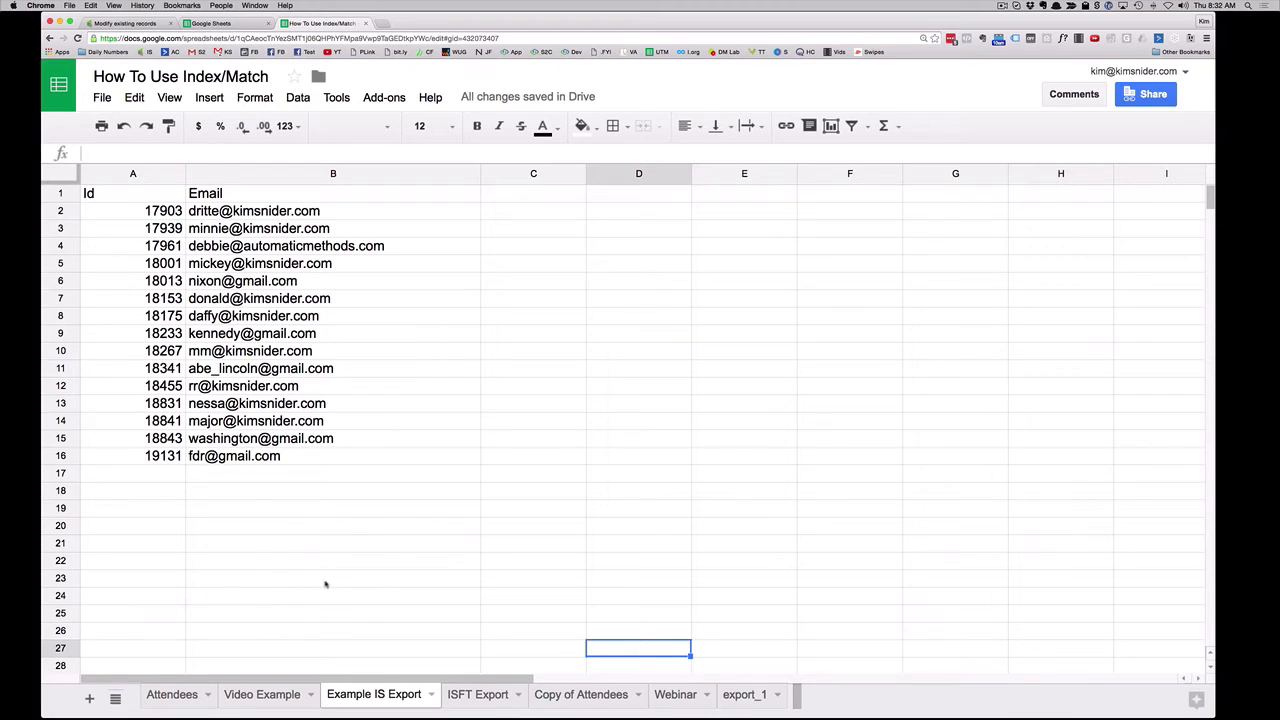
mouse_move(284, 476)
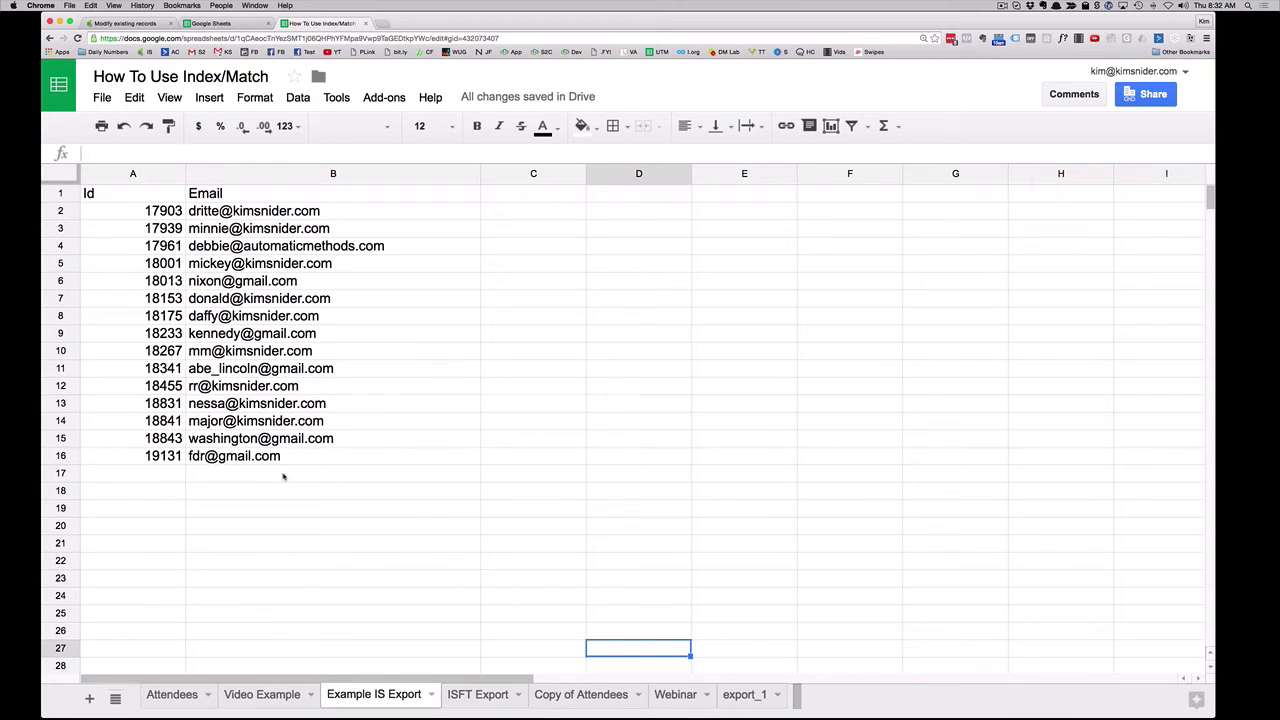
mouse_move(300, 490)
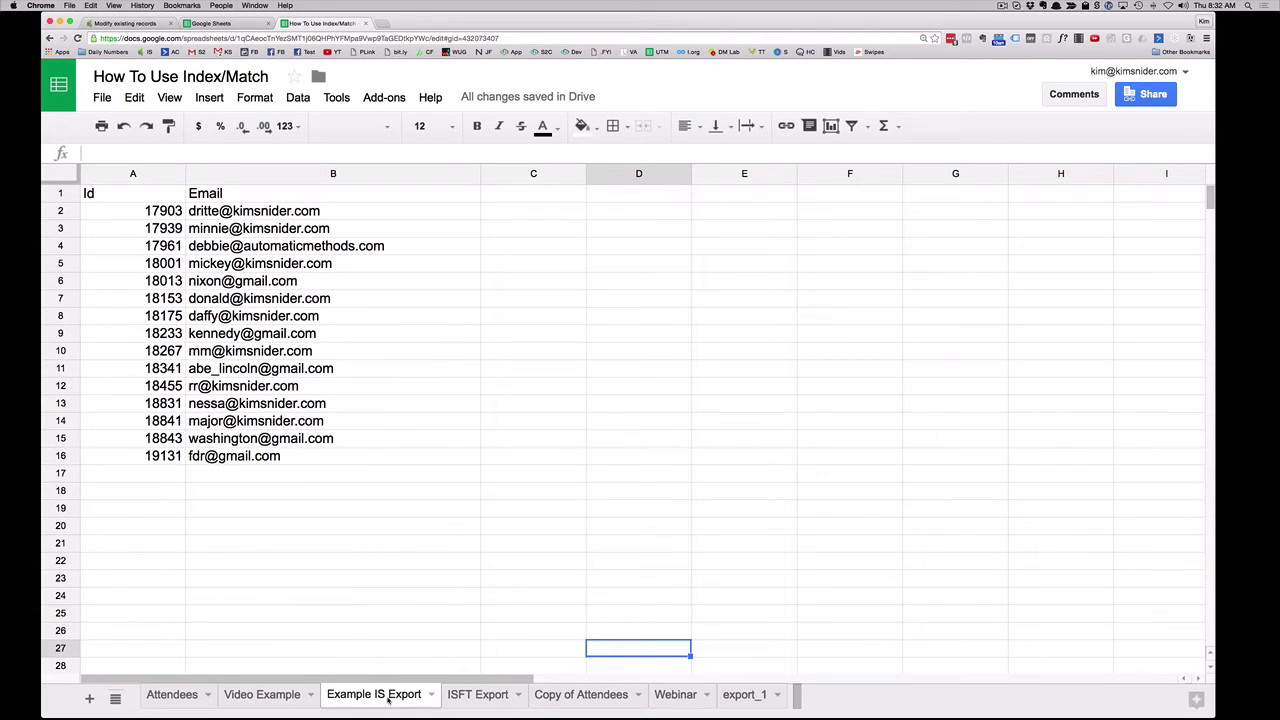
mouse_move(384, 612)
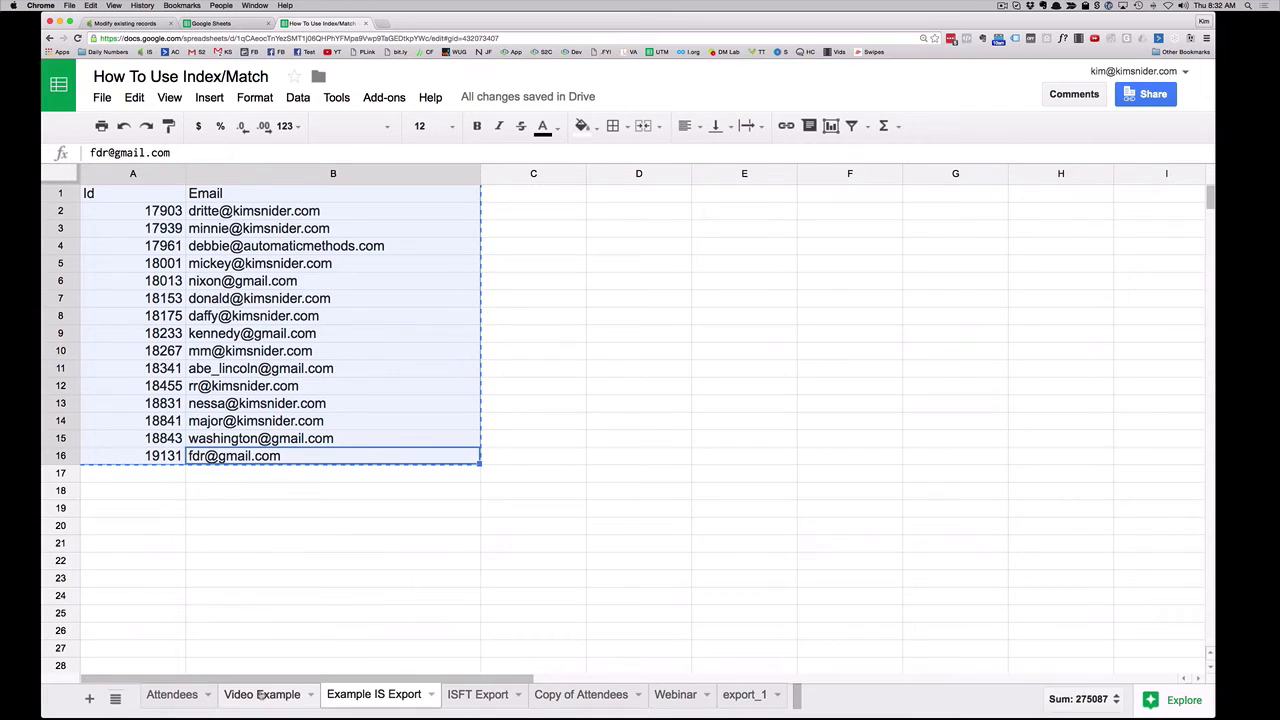
click(262, 694)
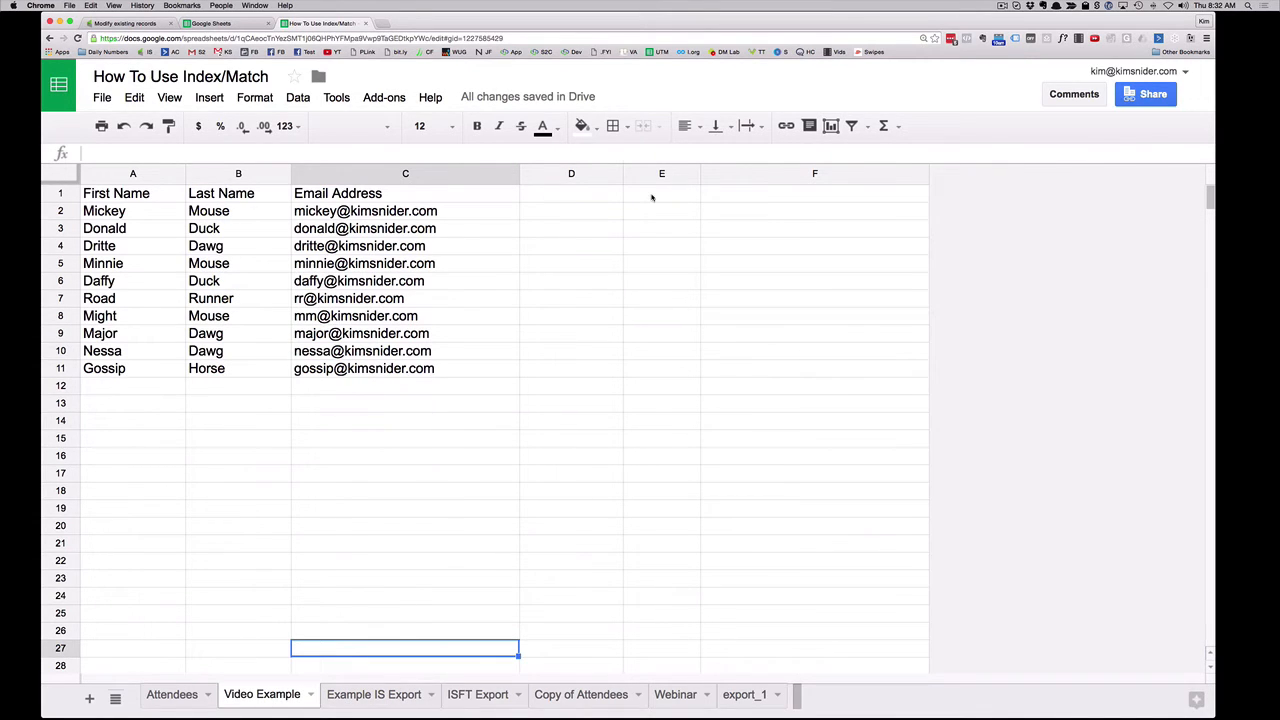
Step: Paste the exported Id and Email data into columns E and F starting at E1
click(660, 192)
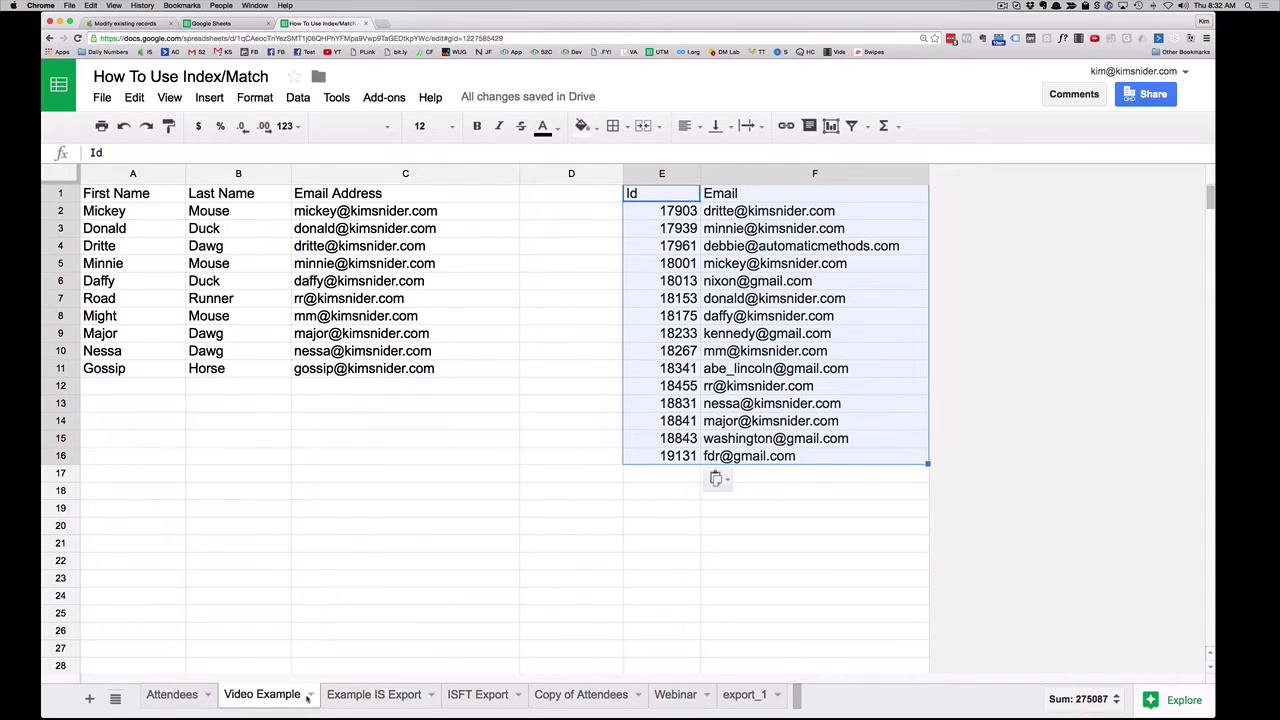
mouse_move(570, 558)
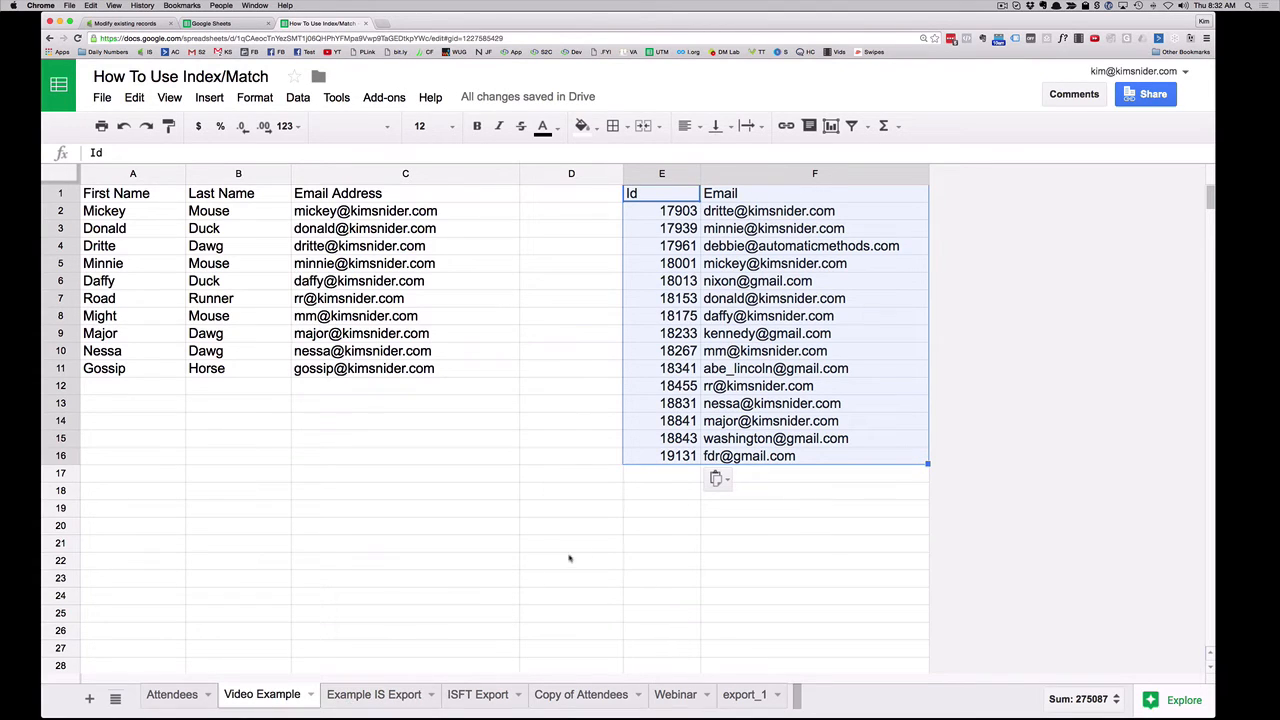
click(570, 560)
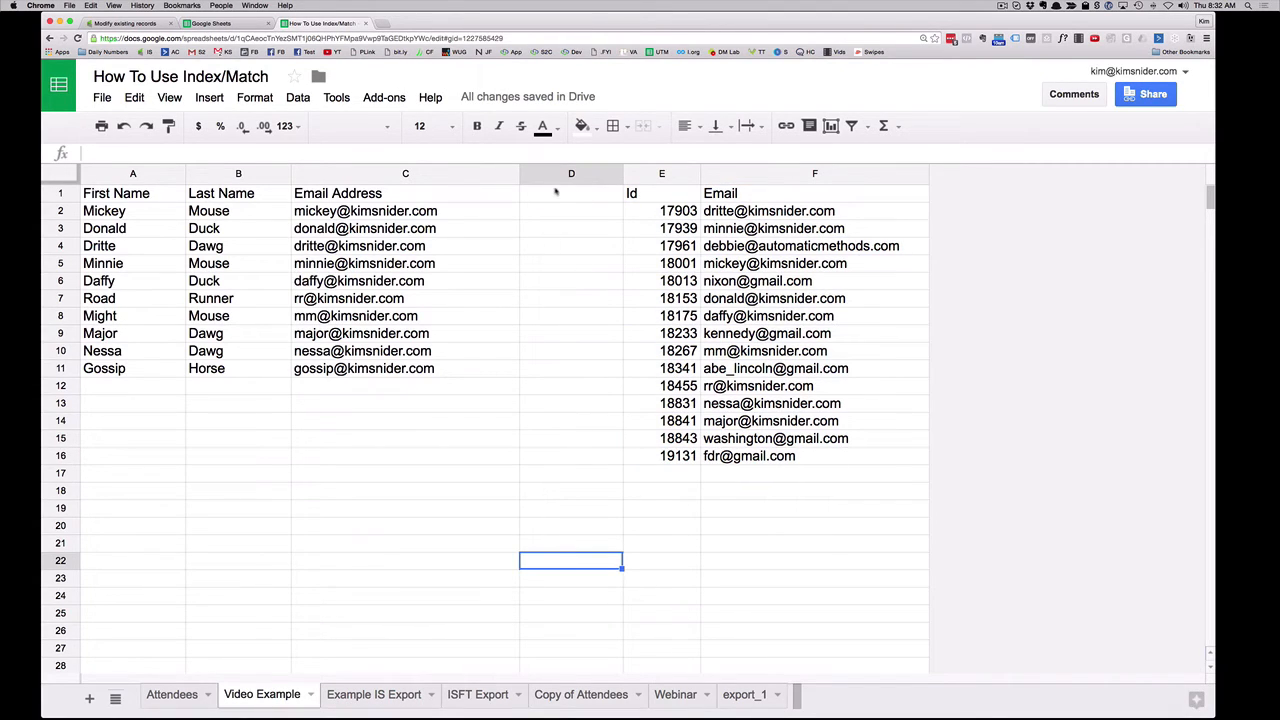
mouse_move(596, 332)
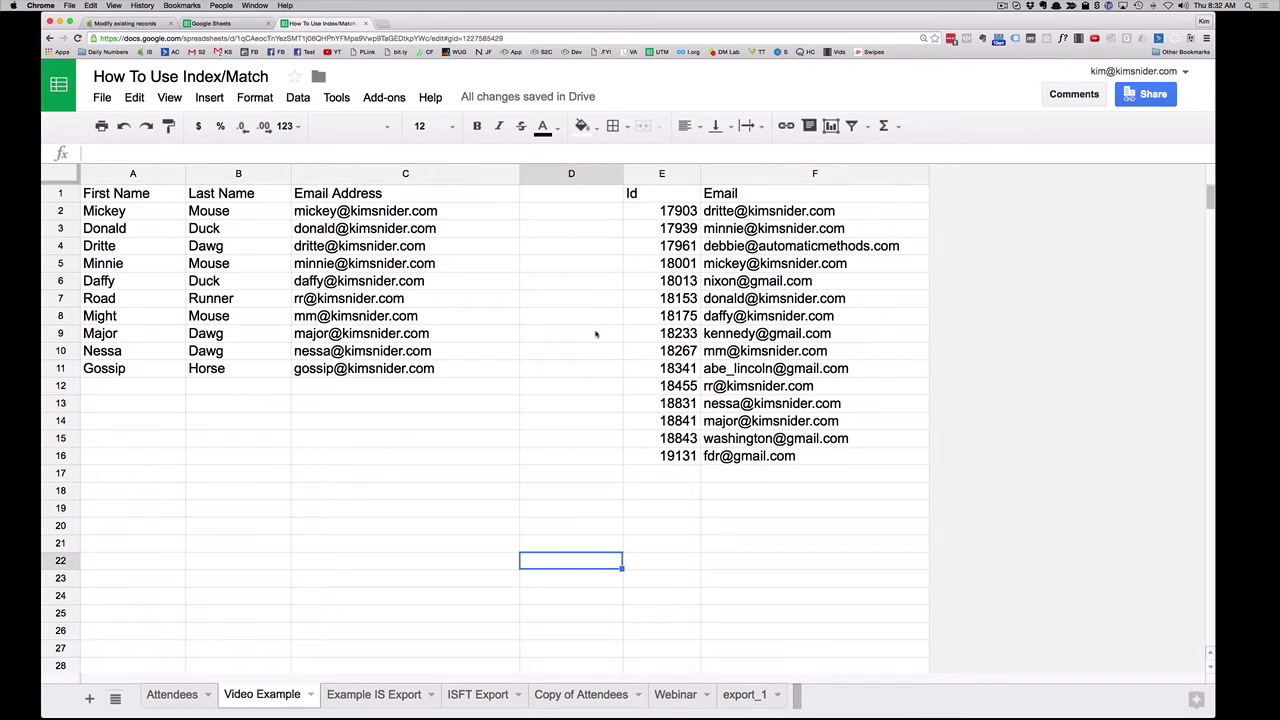
mouse_move(404, 548)
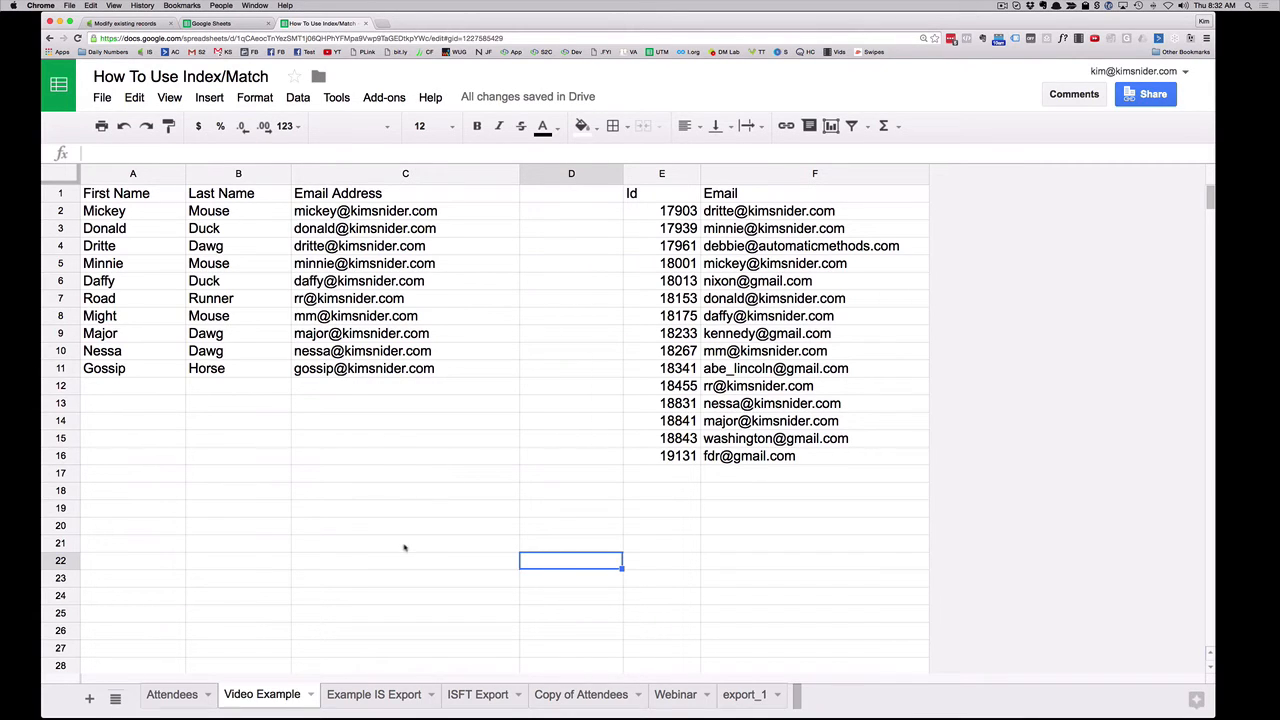
mouse_move(436, 656)
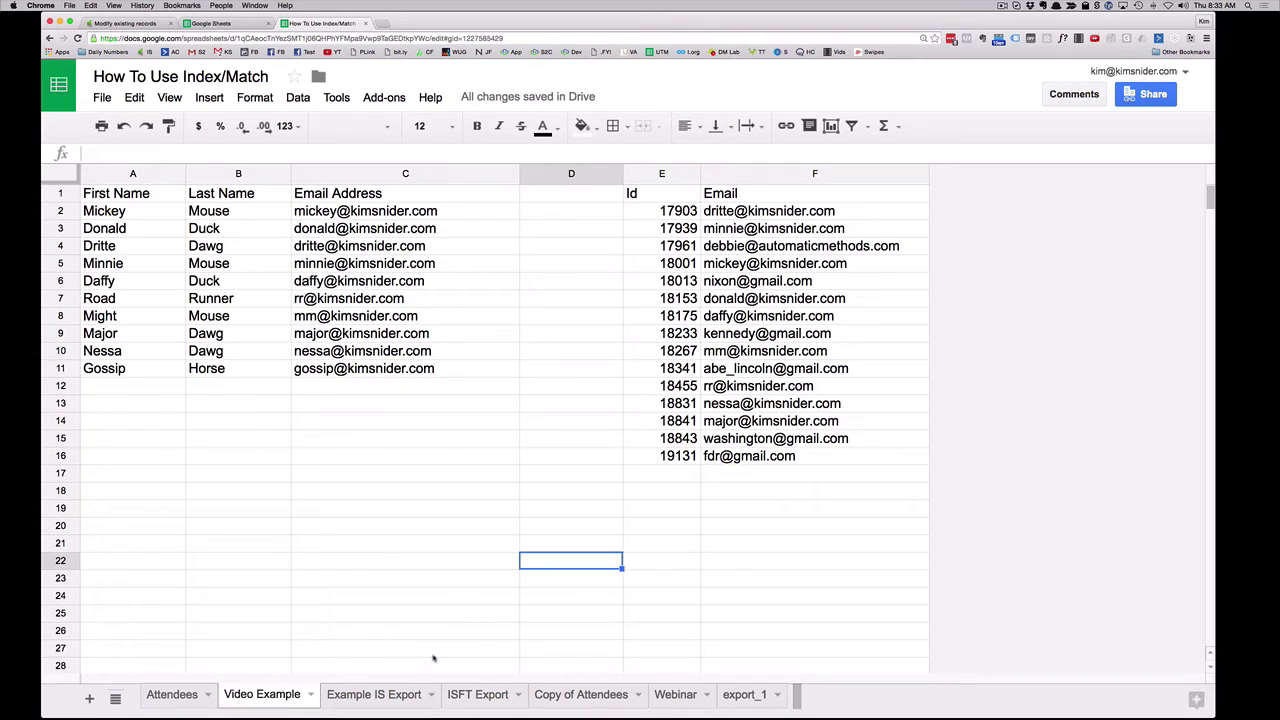
mouse_move(438, 648)
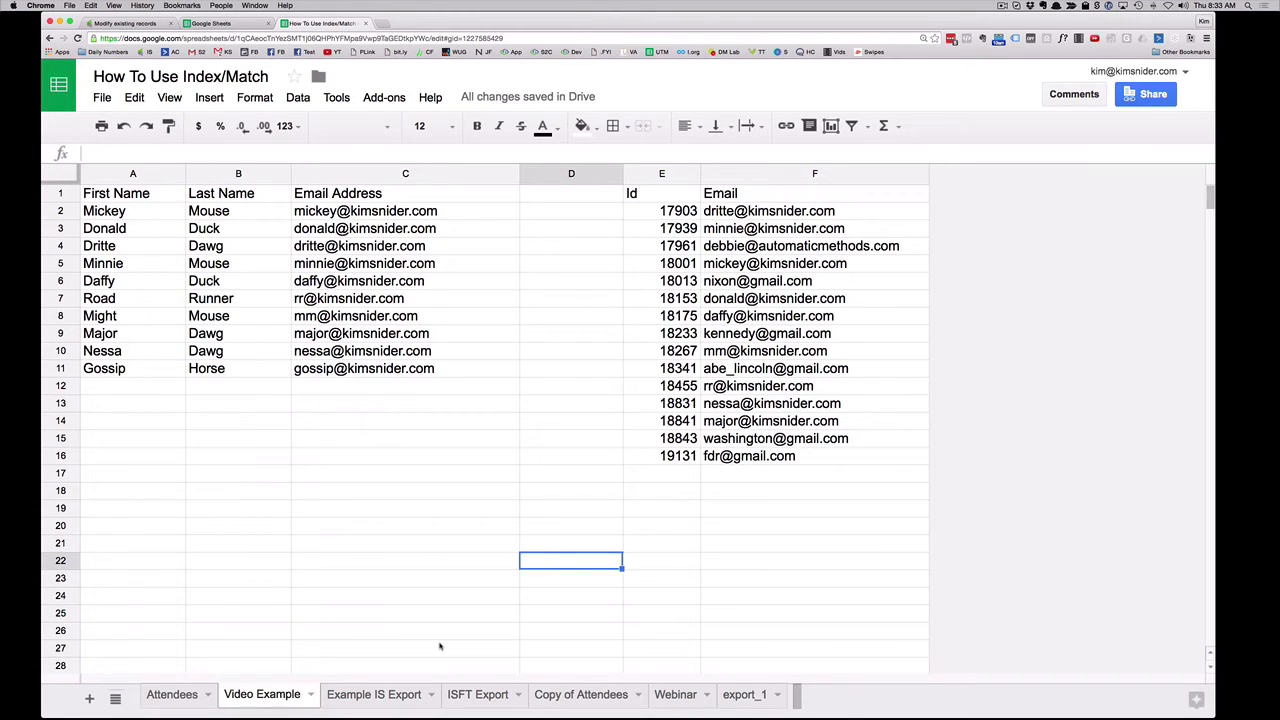
mouse_move(152, 218)
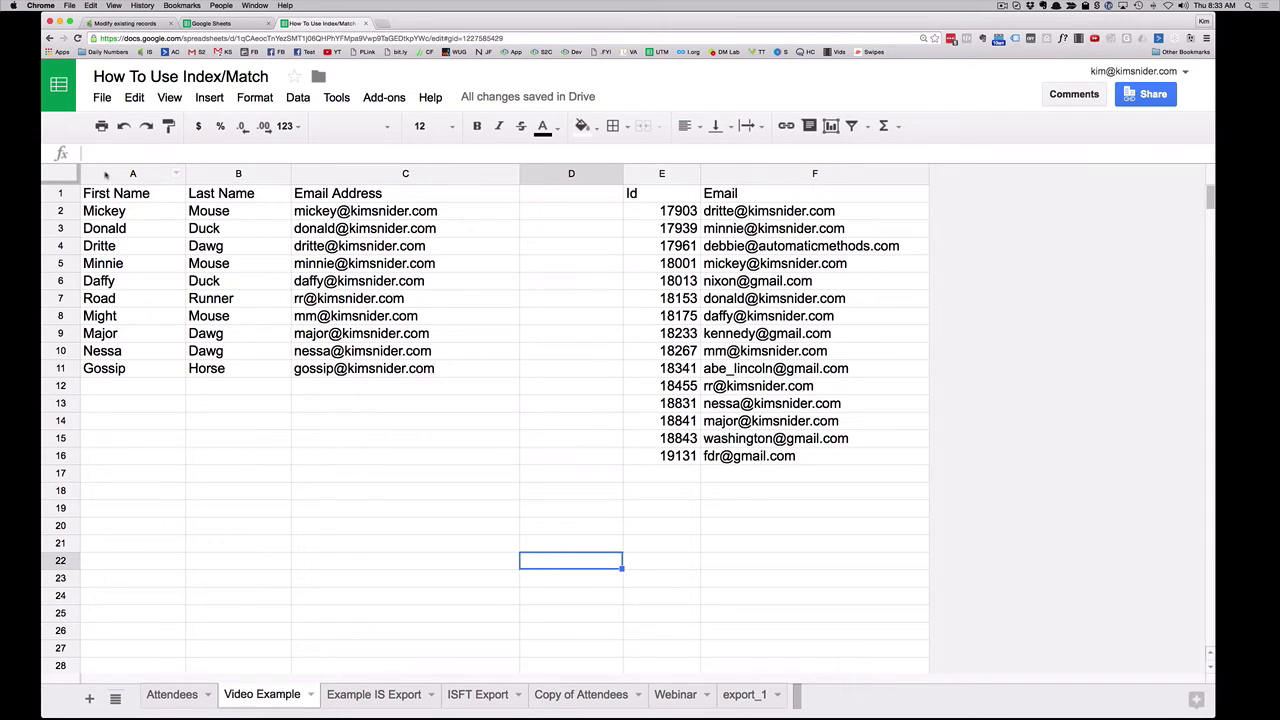
Step: Insert a column left of First Name and head it Isft_ID
click(132, 172)
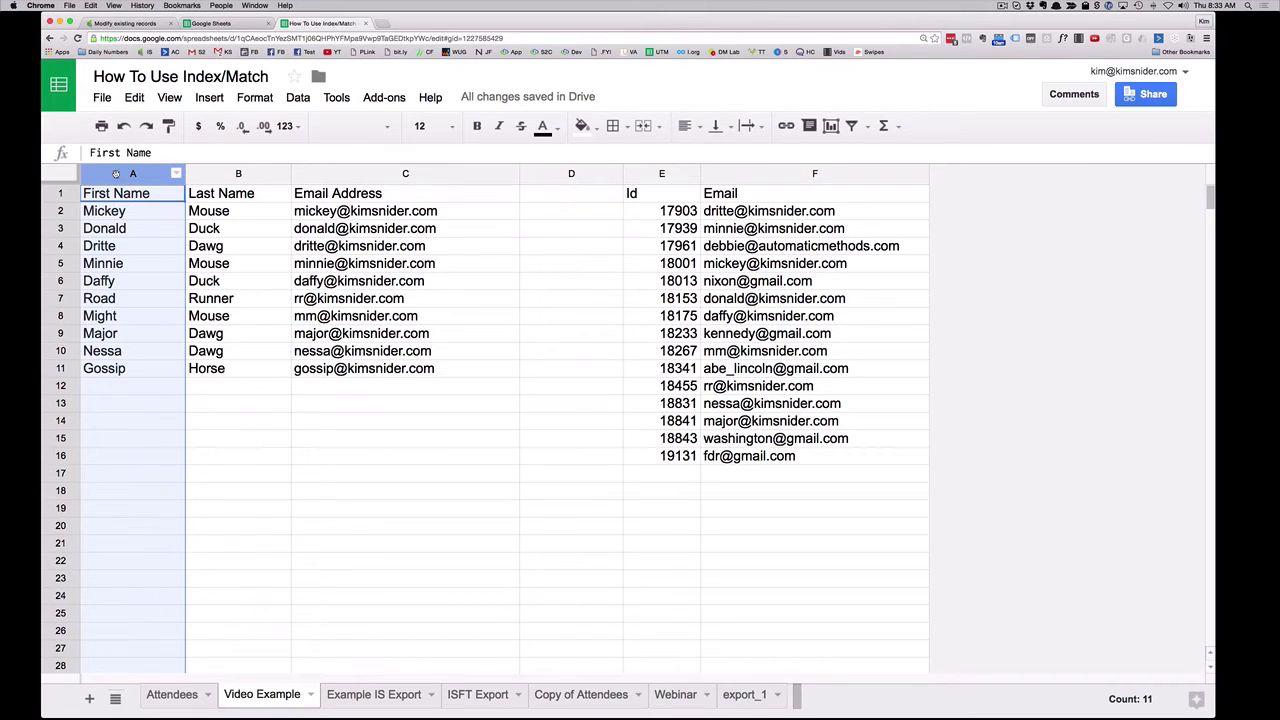
right_click(132, 172)
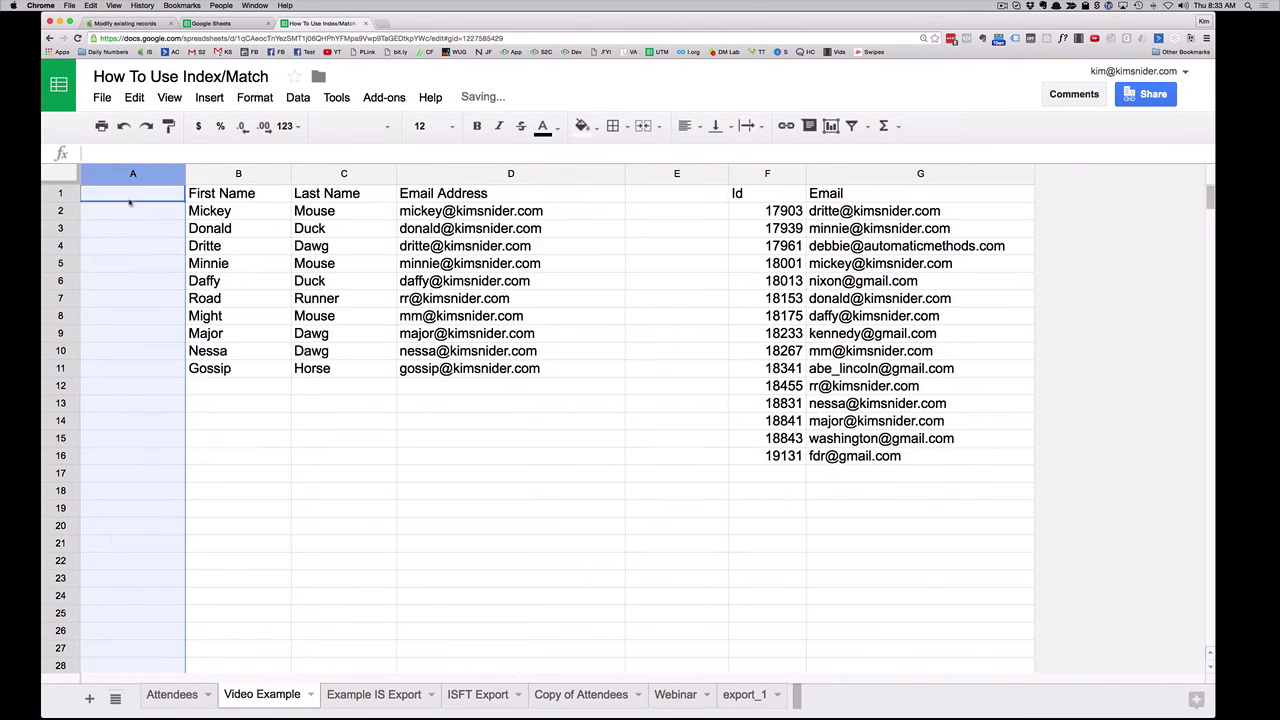
click(132, 172)
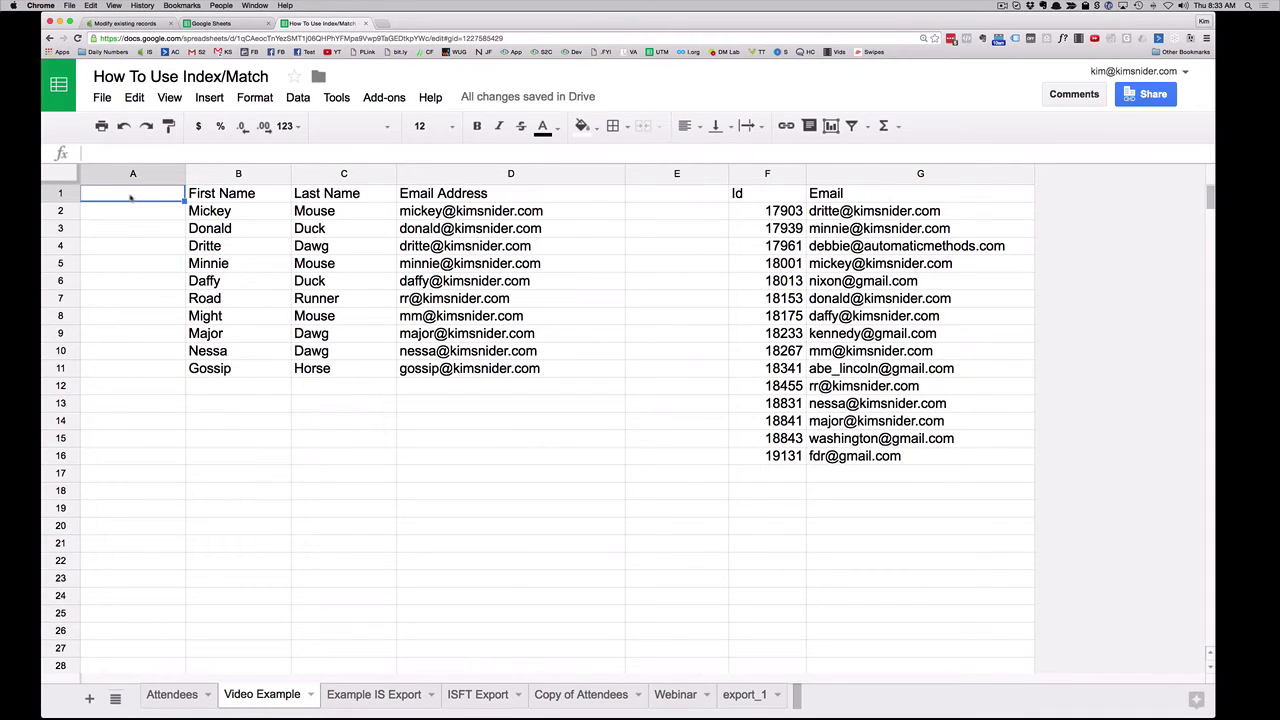
text(Isft)
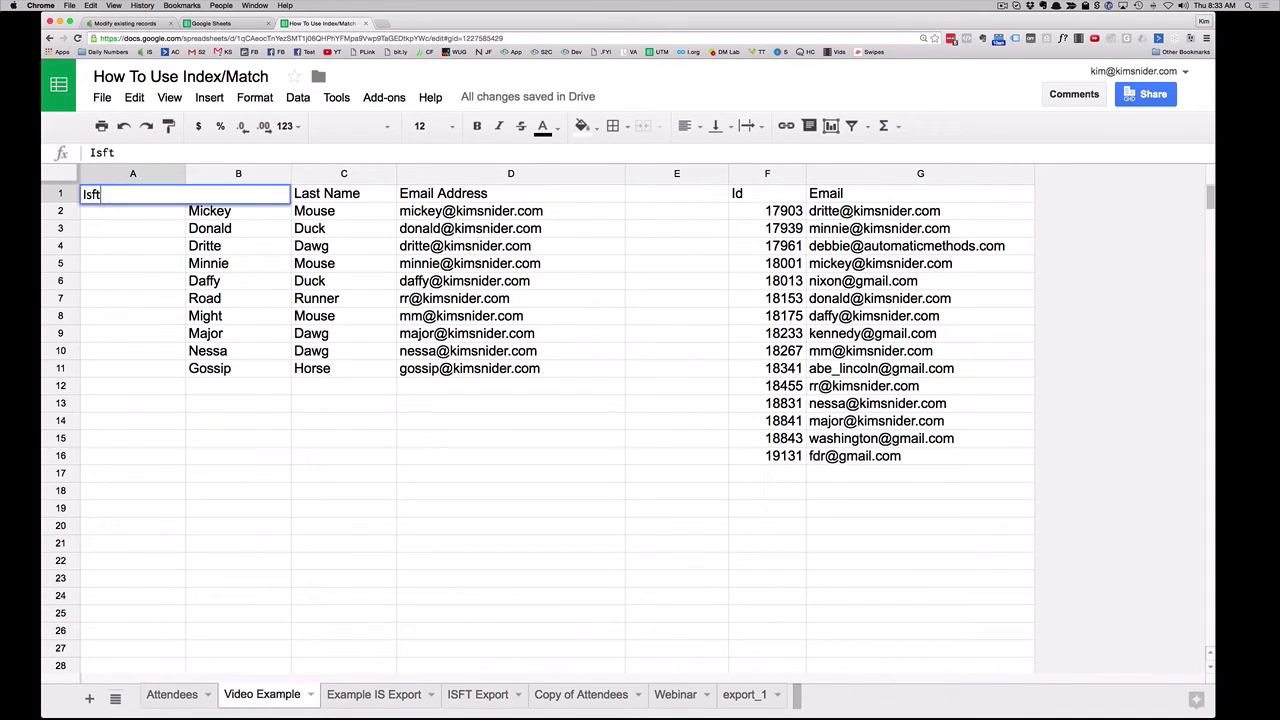
text(_ID)
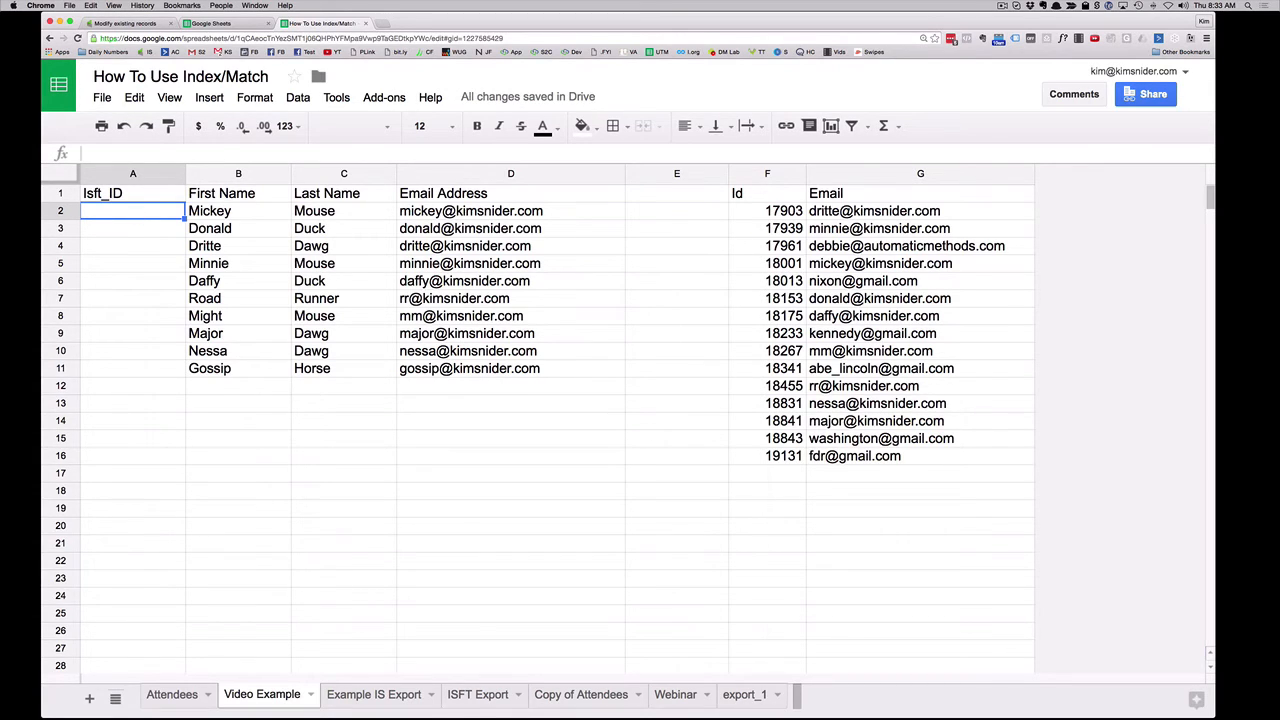
Step: Enter =INDEX(F:F, MATCH(D2,G:G,0)) in A2, returning ID 18001 for Mickey
text(=INDEX(X:X, MATCH(Z2,Y:Y,0)))
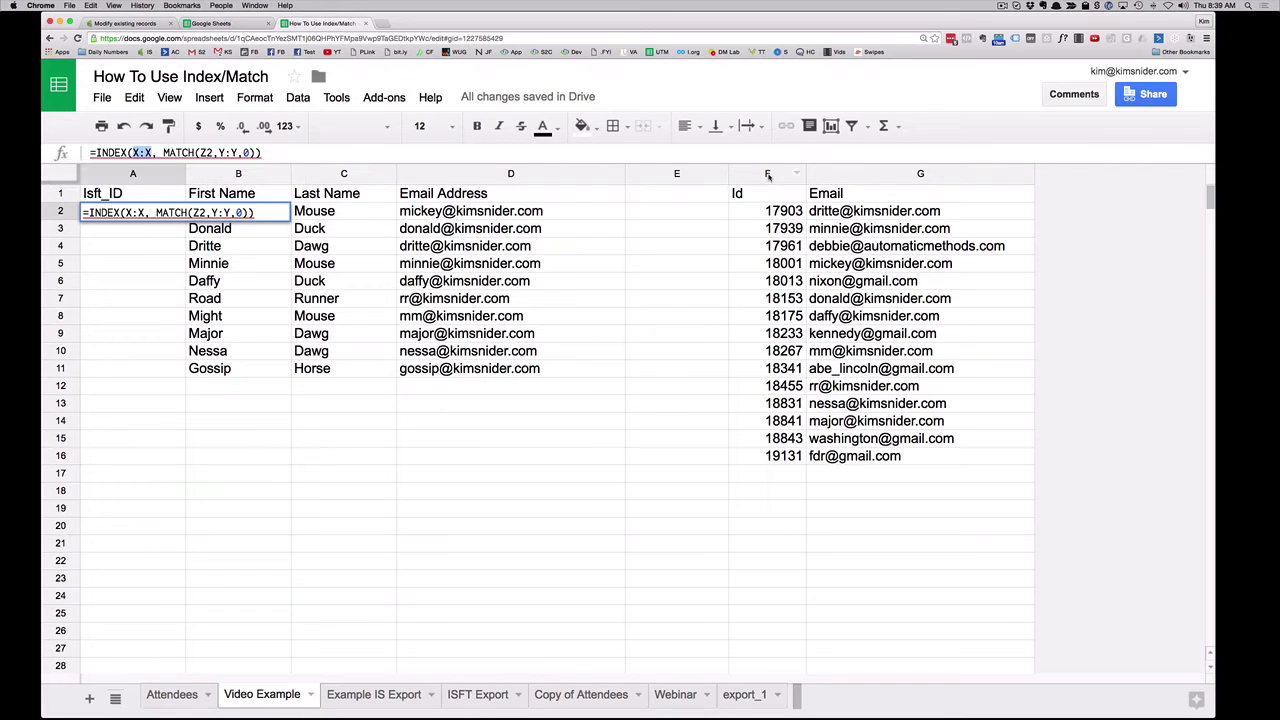
mouse_move(168, 124)
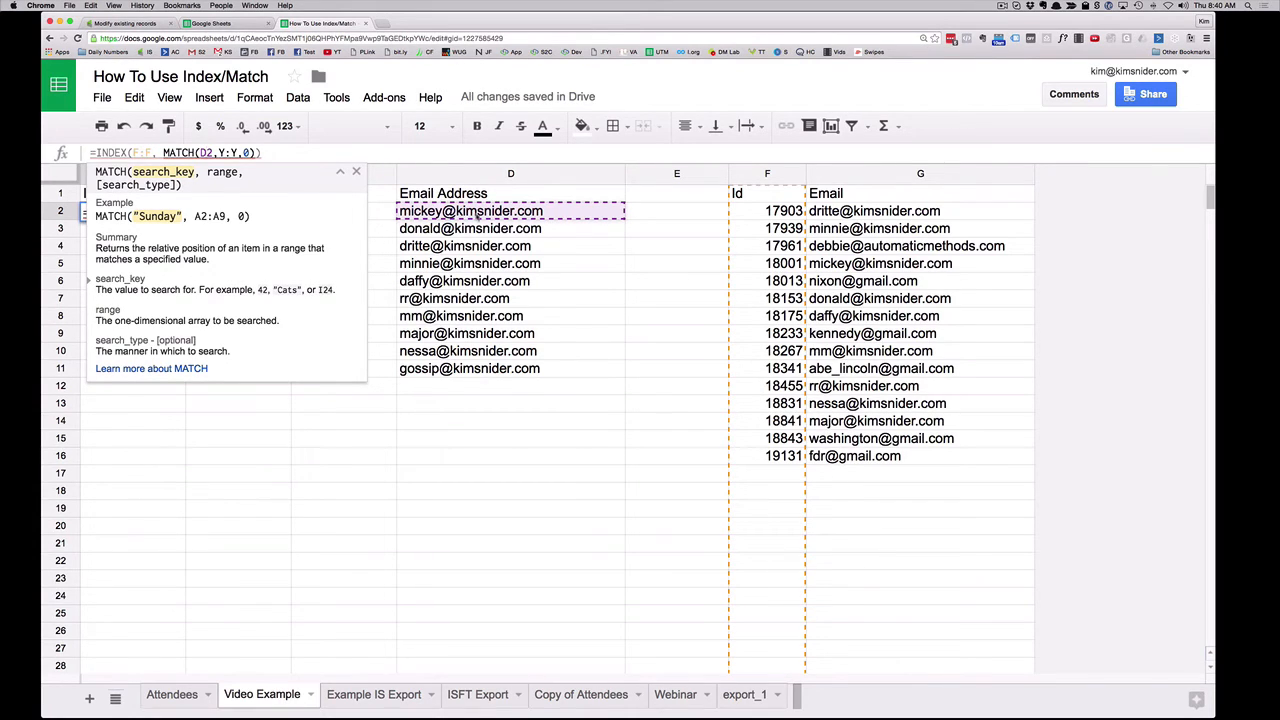
mouse_move(828, 250)
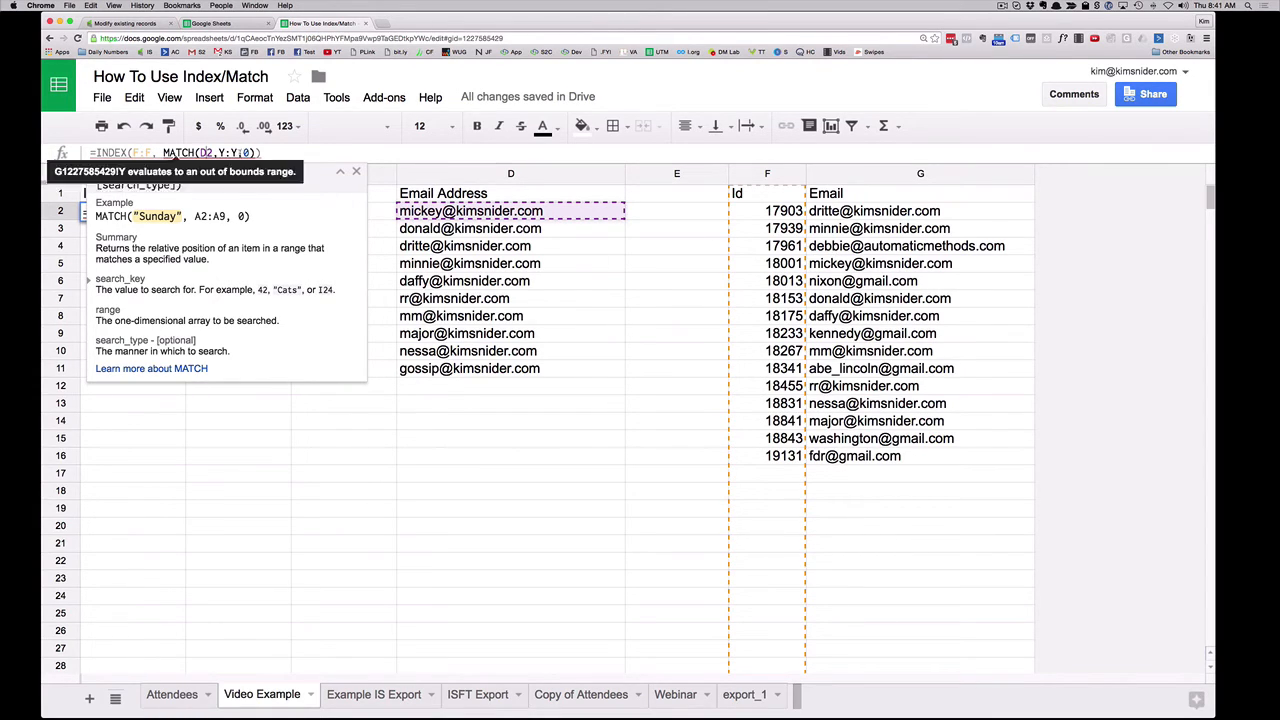
double_click(224, 152)
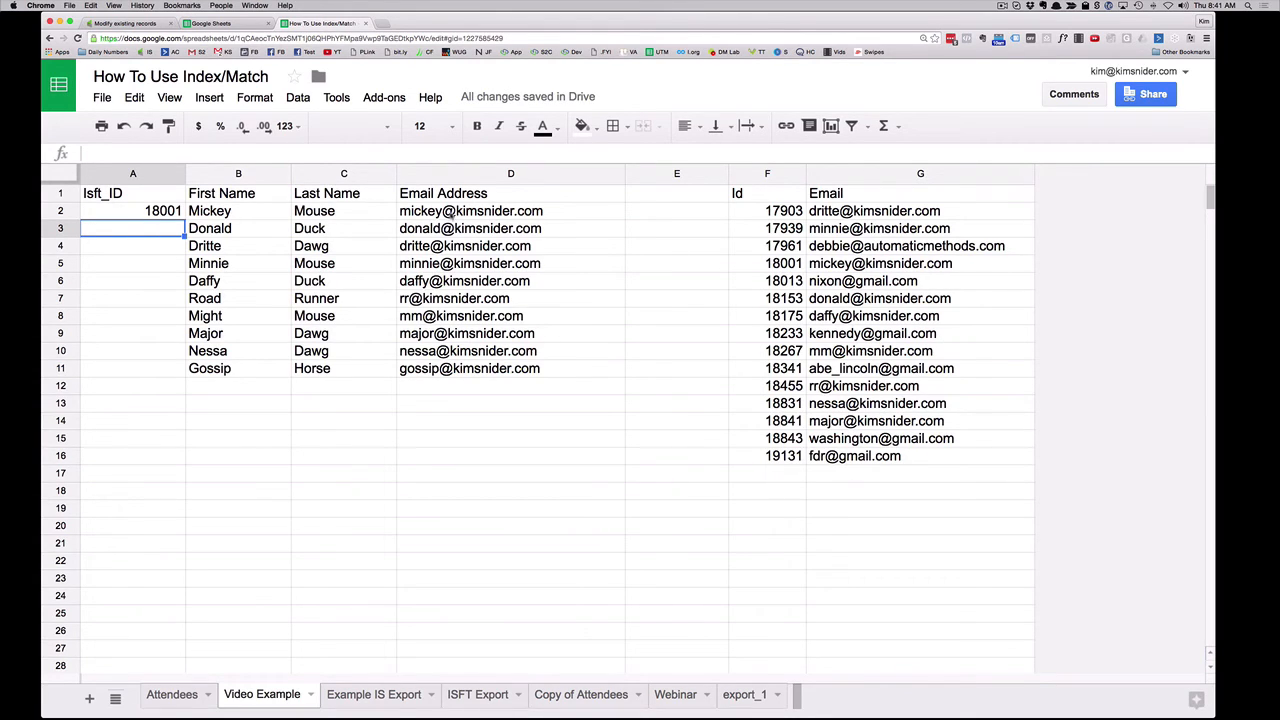
mouse_move(788, 272)
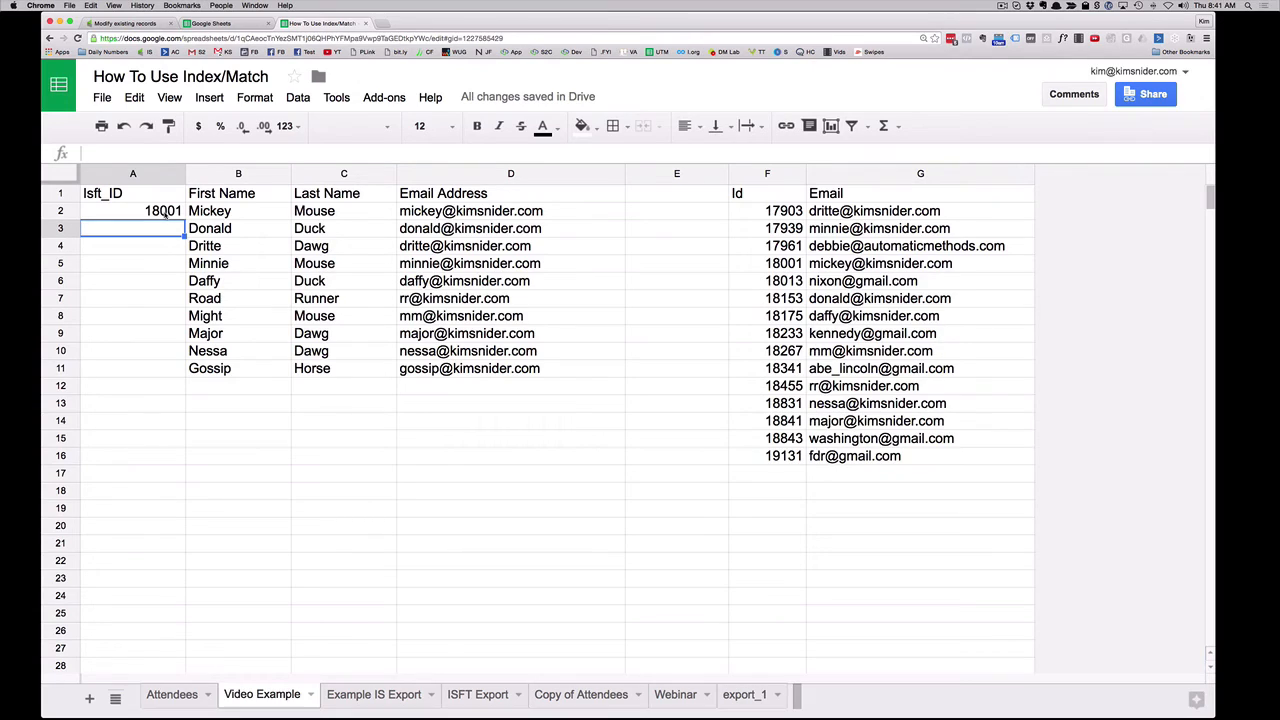
Step: Fill the INDEX/MATCH formula down A2:A11, giving IDs for each contact and #N/A for Gossip
click(132, 210)
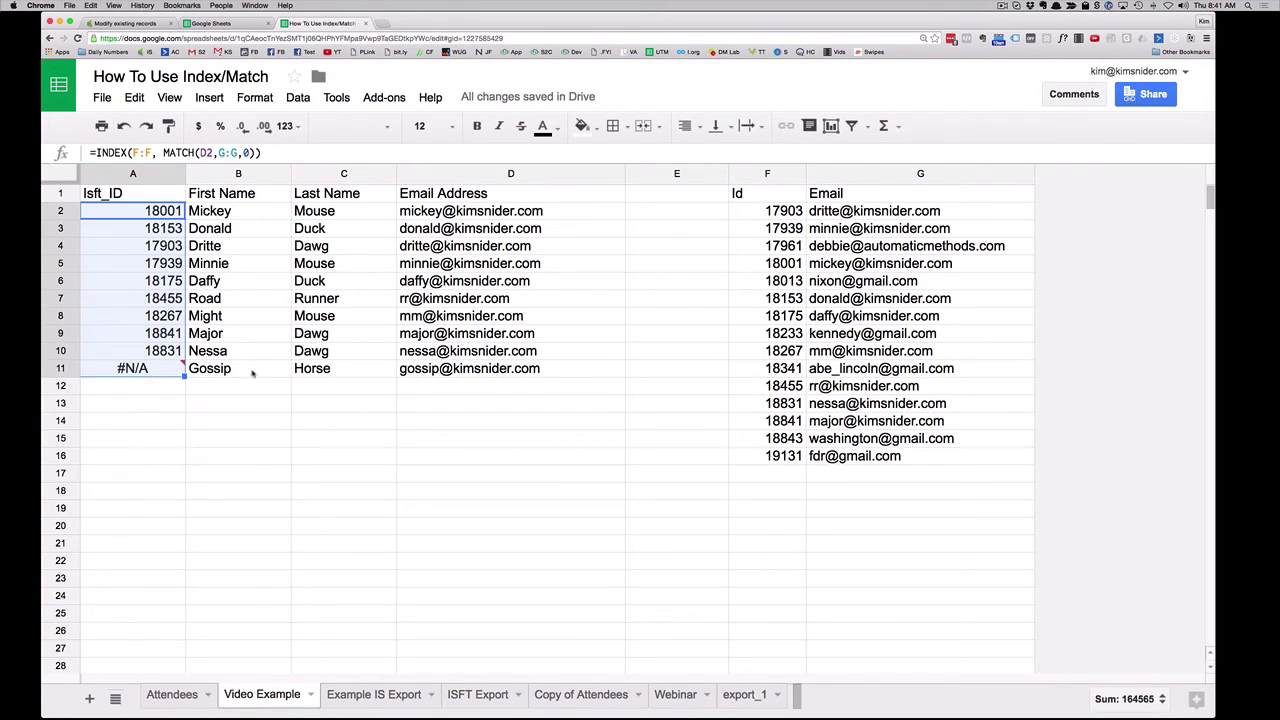
mouse_move(836, 364)
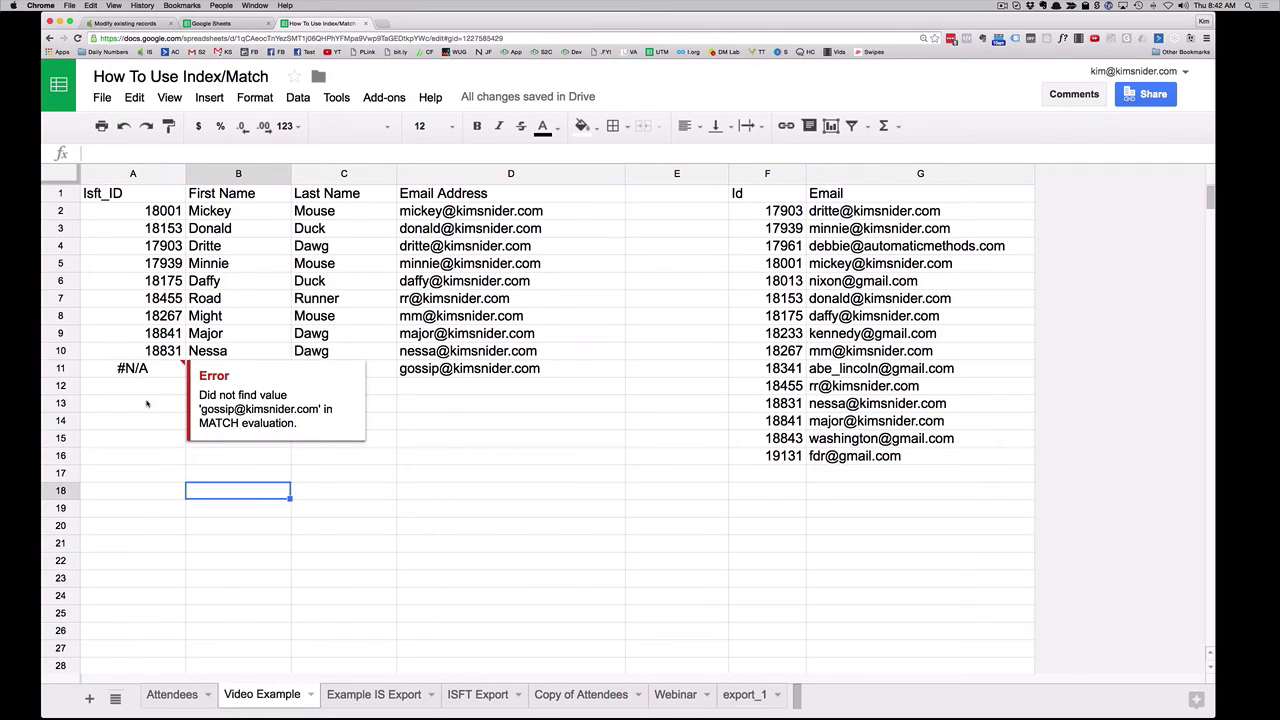
mouse_move(160, 368)
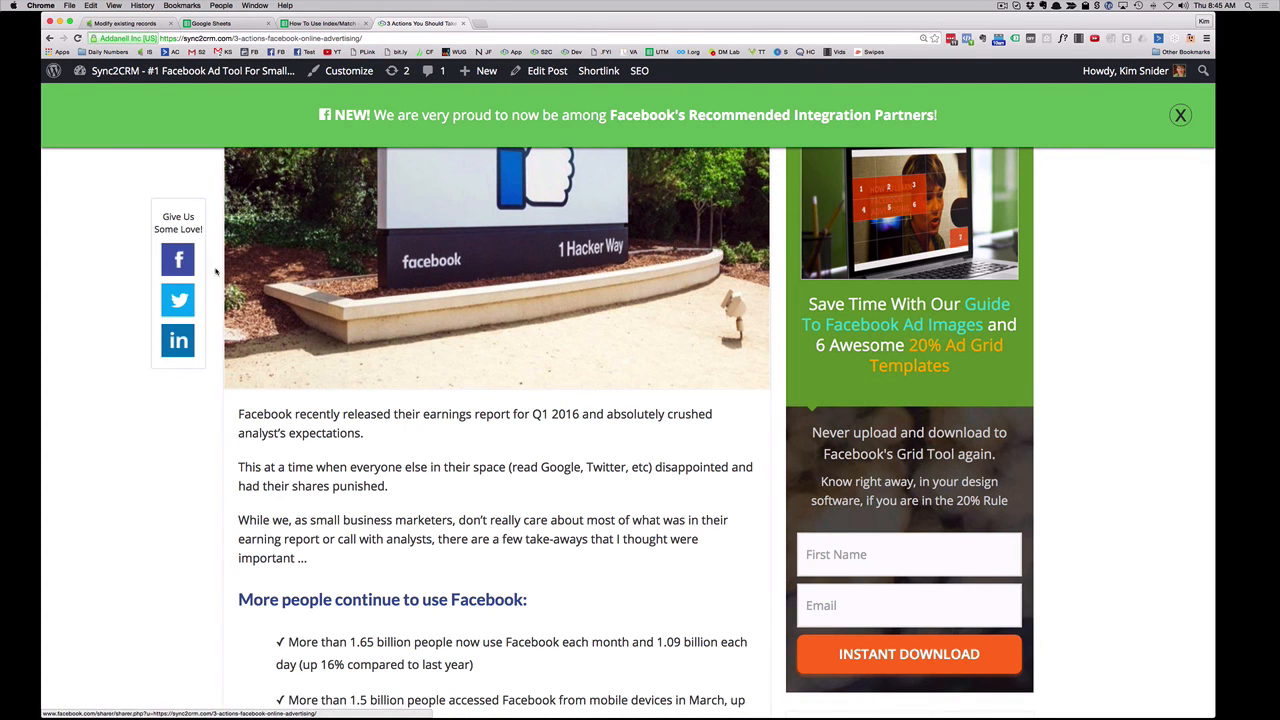
mouse_move(178, 260)
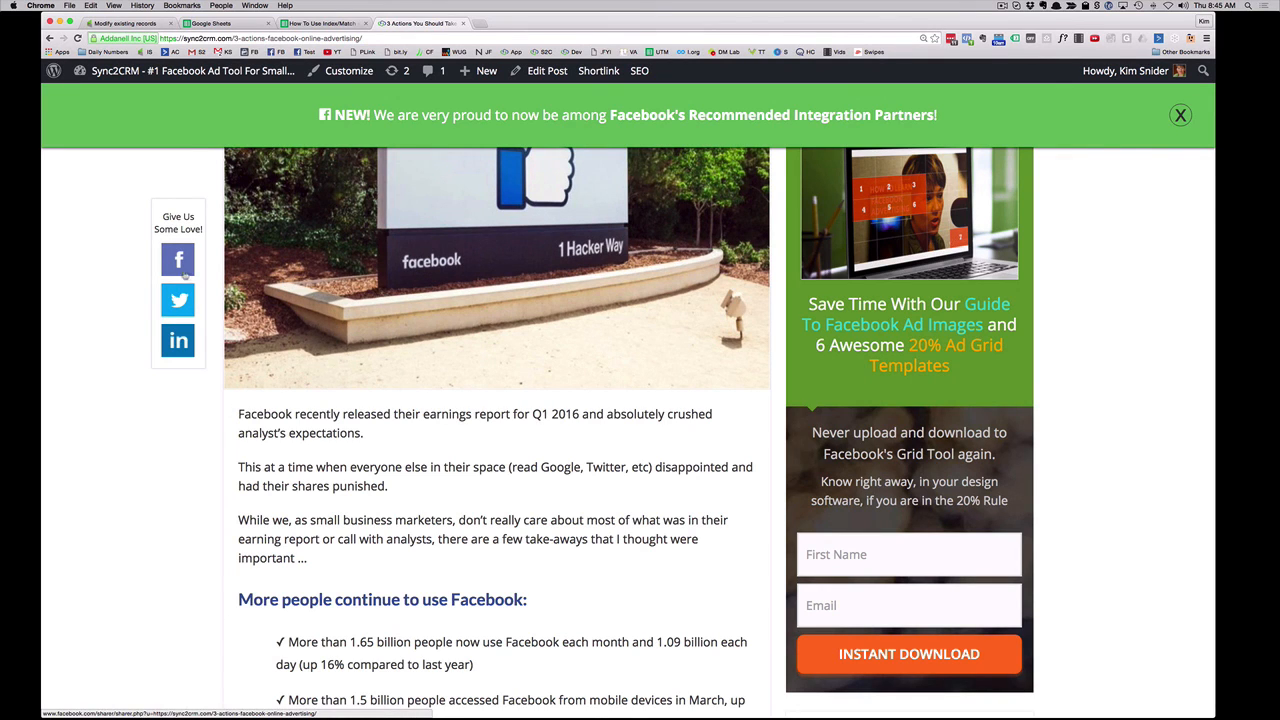
Step: Switch to the Sync2CRM Facebook business page tab
click(486, 70)
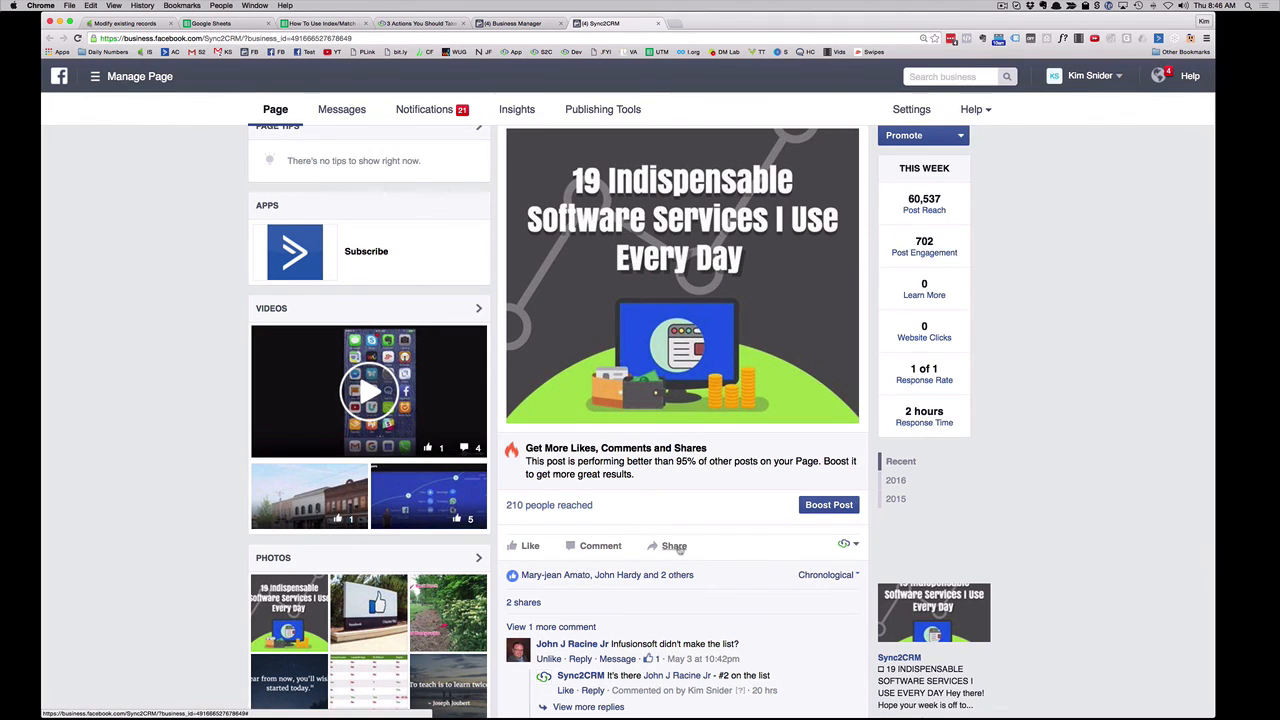
mouse_move(674, 544)
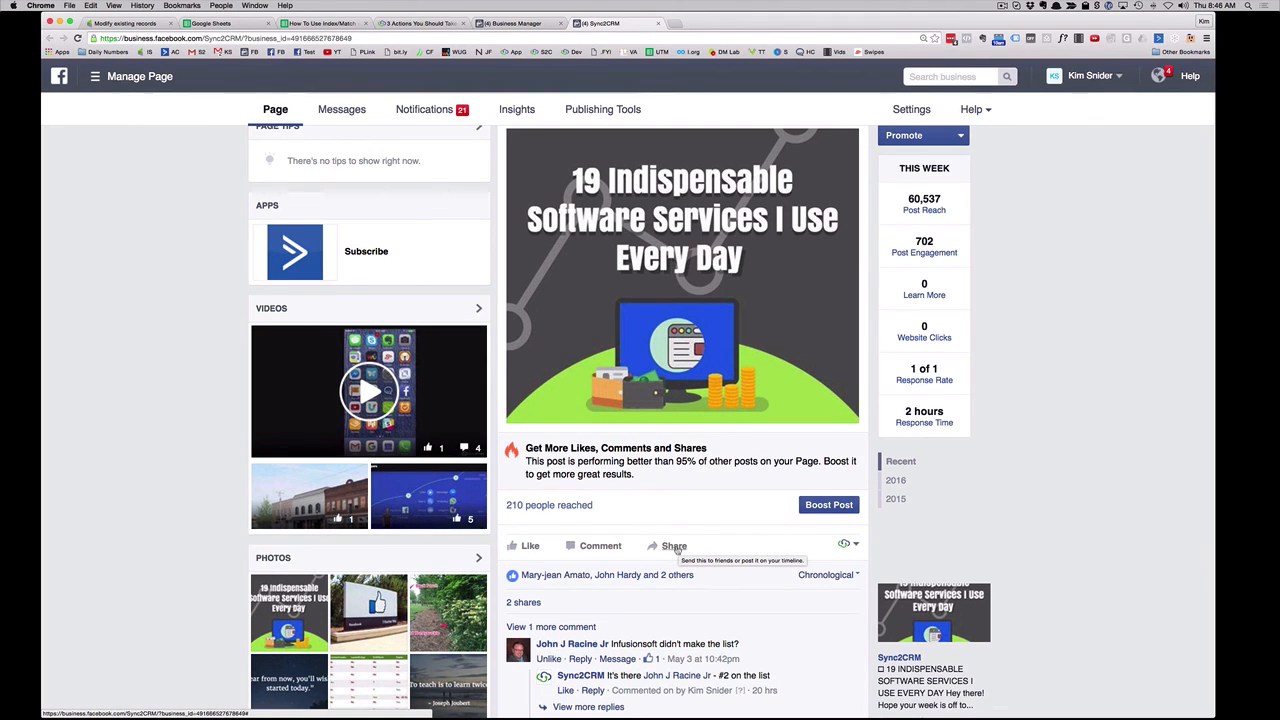